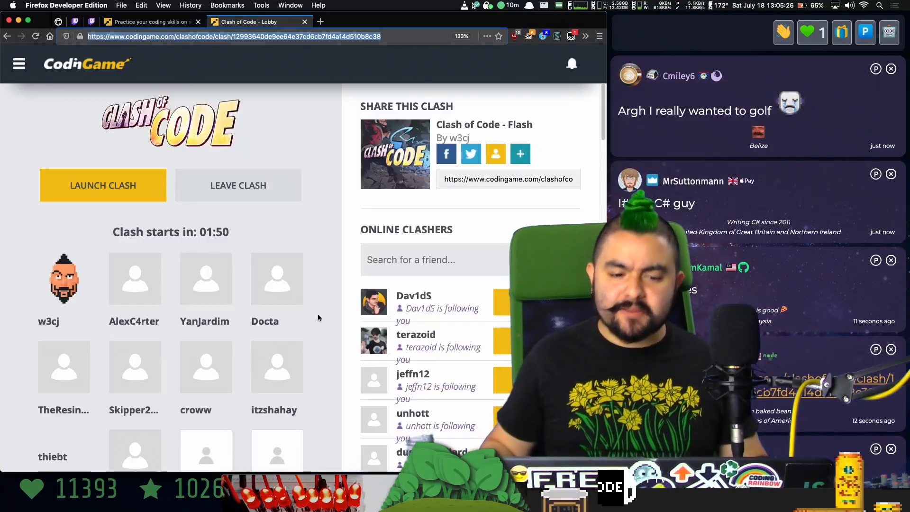
Browse between the clash lobby and the Clash of Code overview page while waiting.
scroll("down", 3)
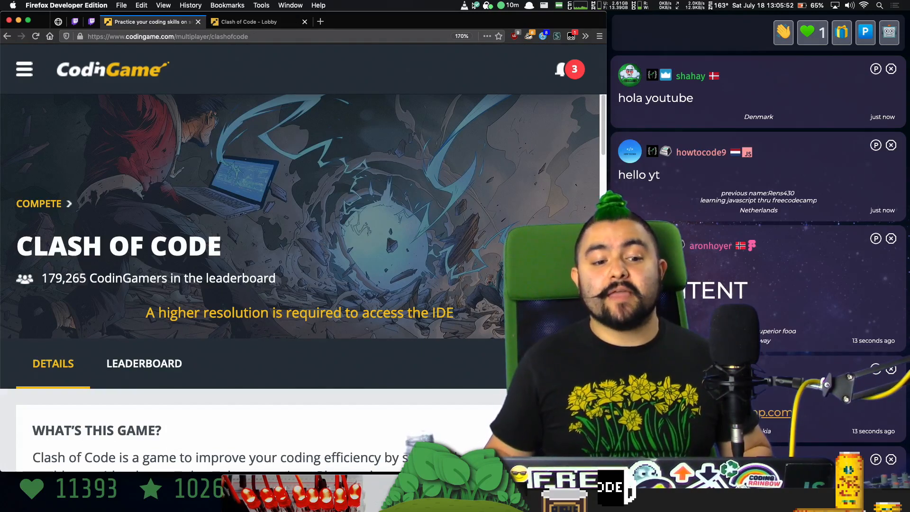
left_click(255, 21)
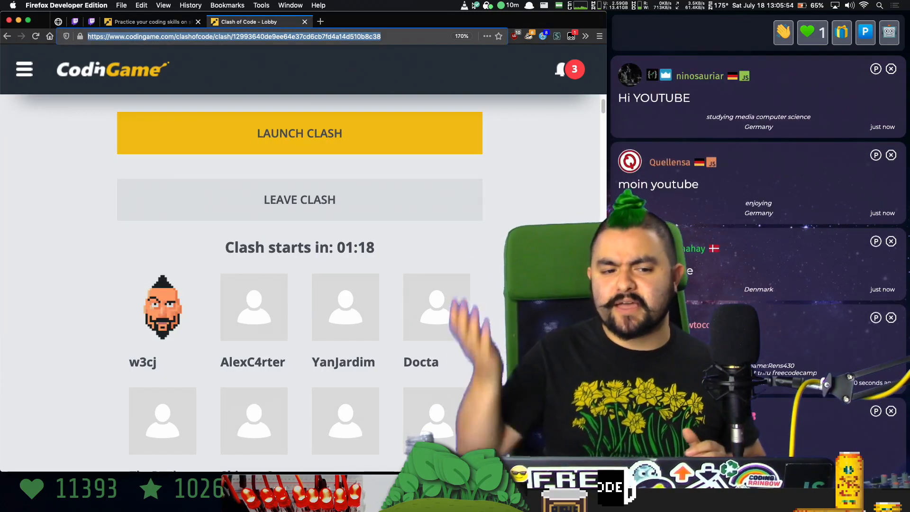
left_click(148, 22)
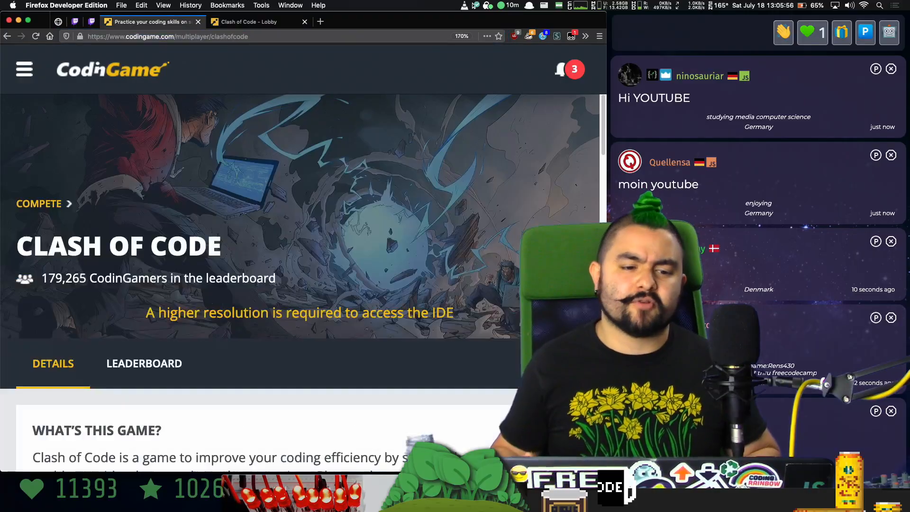
scroll("down", 3)
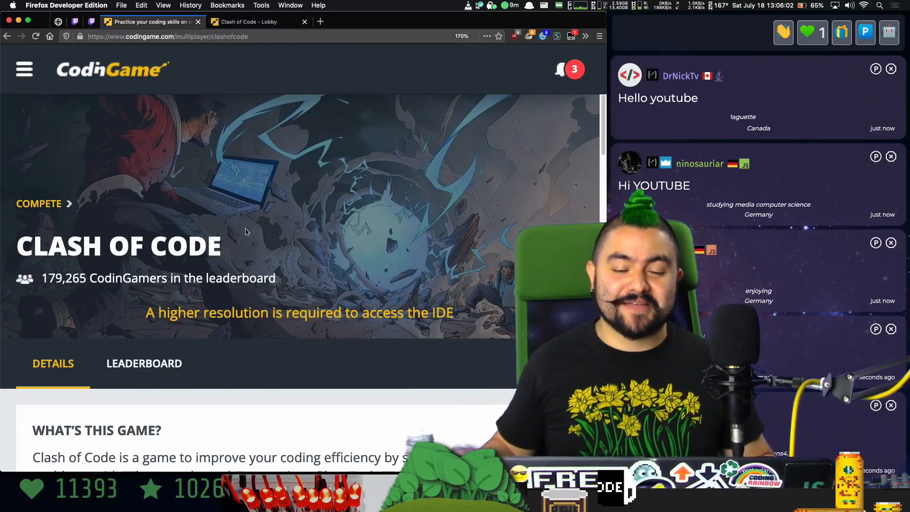
left_click(252, 21)
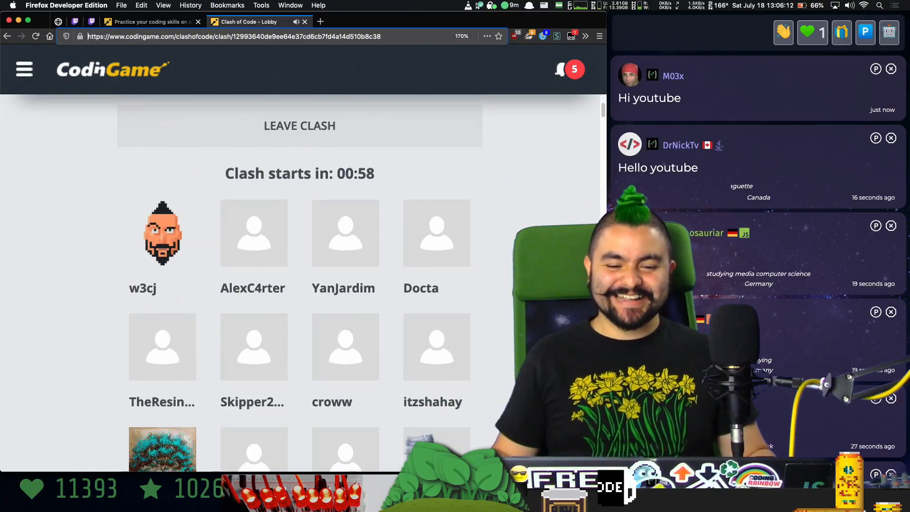
Check the stream chat, then wait in the lobby until the countdown ends.
left_click(73, 21)
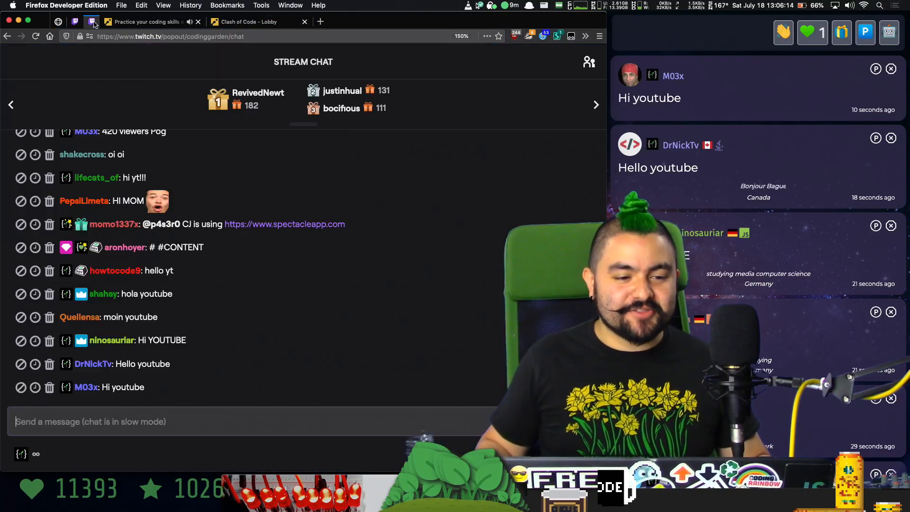
left_click(256, 421)
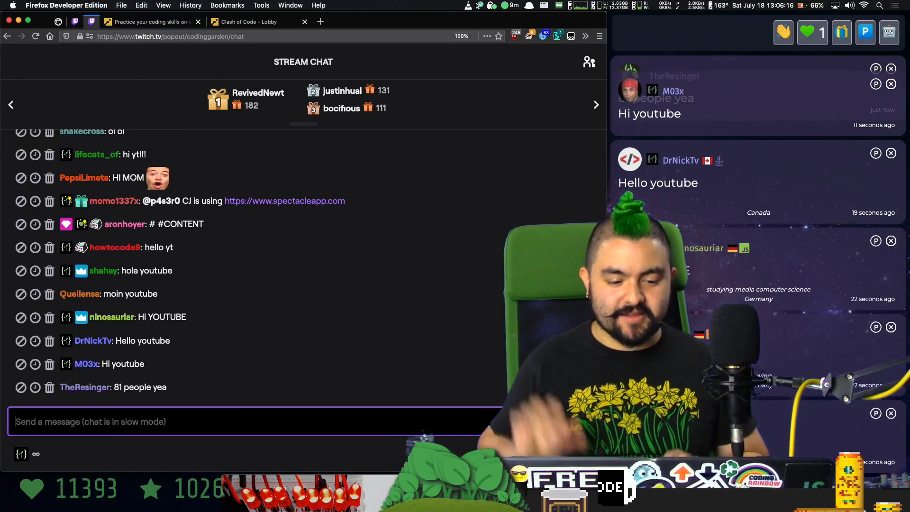
left_click(258, 22)
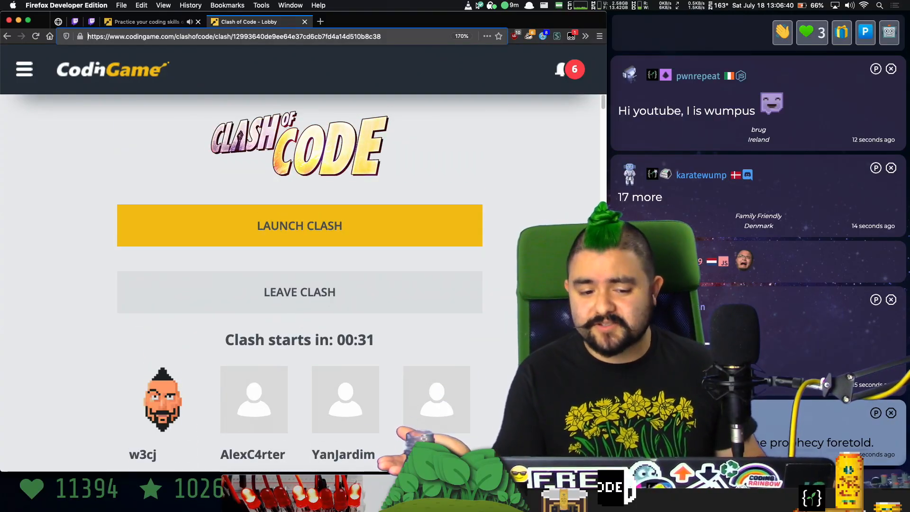
scroll("down", 3)
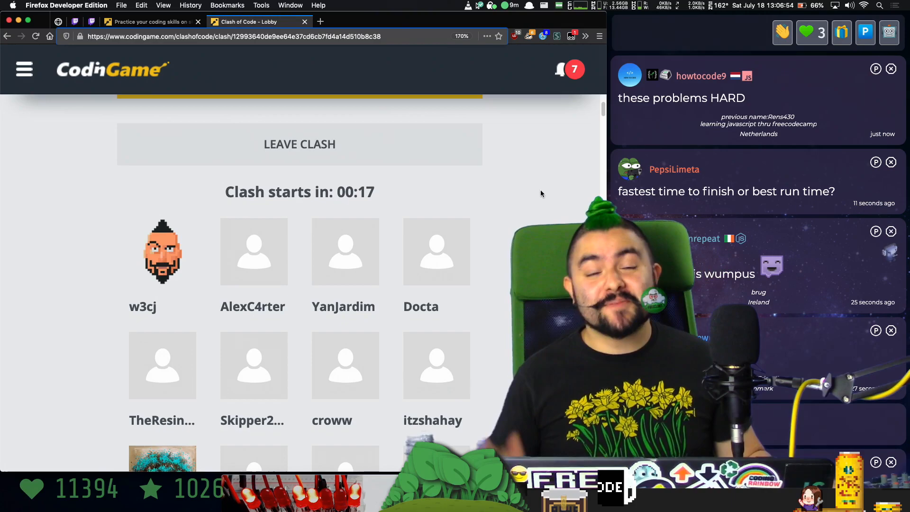
scroll("down", 3)
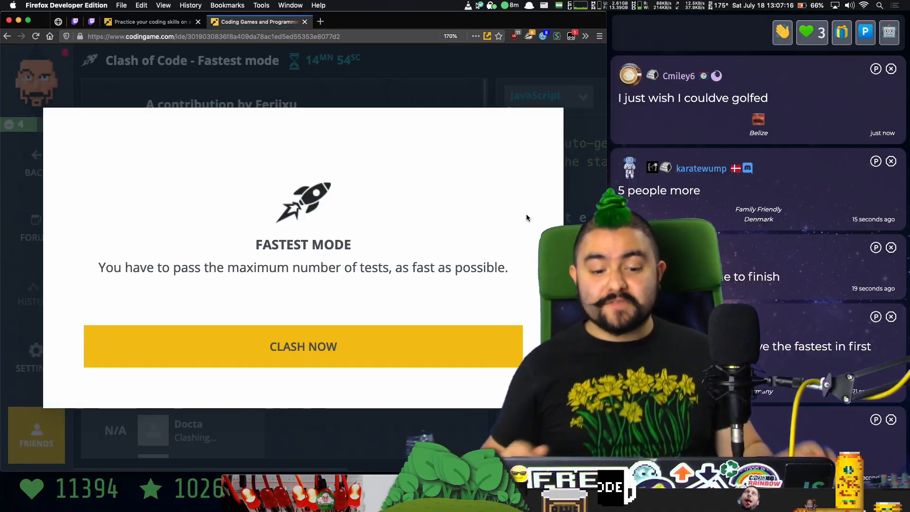
Start the clash and scroll through the hex-interlacing puzzle's Goal statement.
left_click(302, 347)
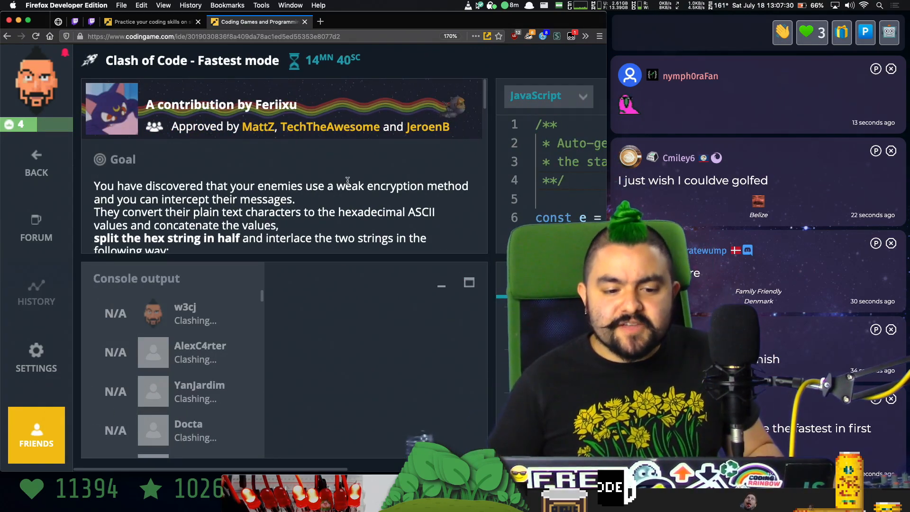
scroll("down", 3)
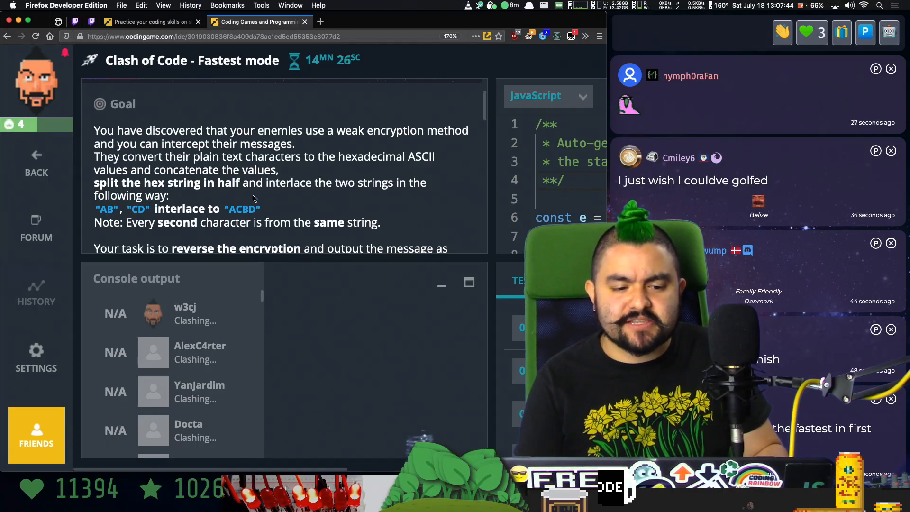
scroll("down", 3)
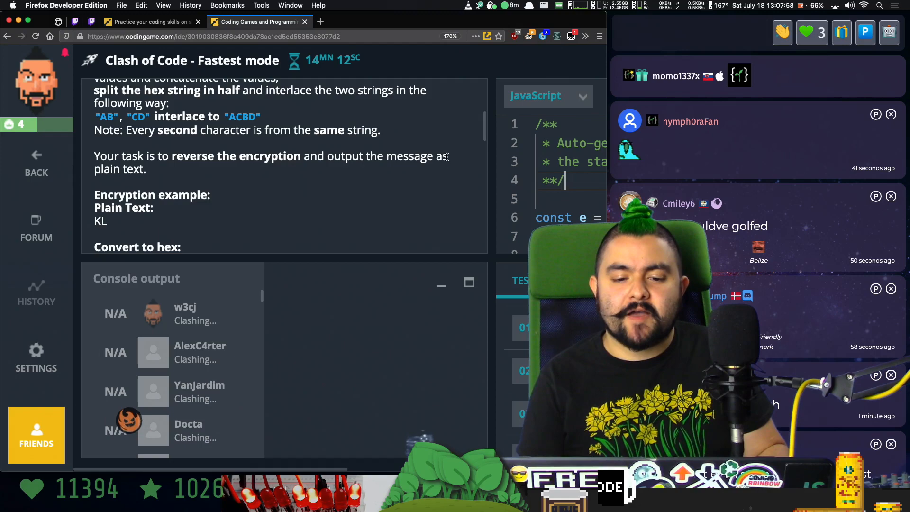
scroll("down", 3)
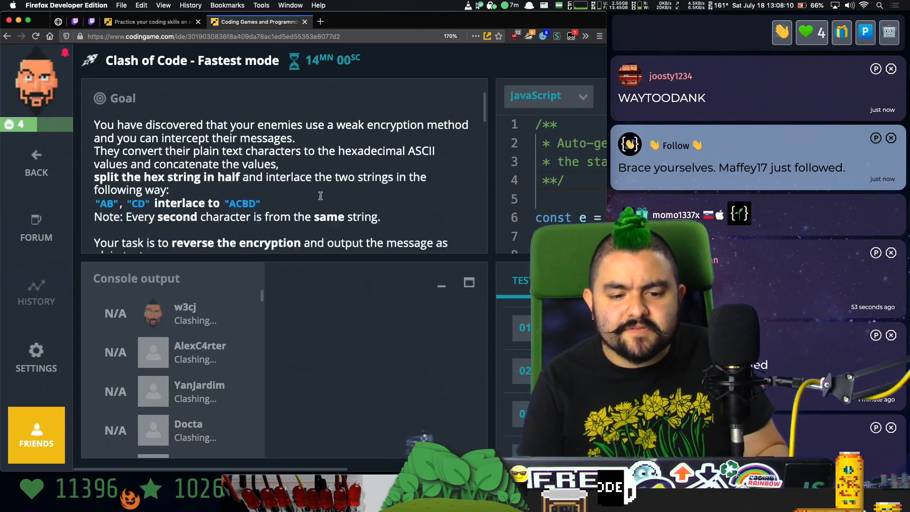
scroll("down", 3)
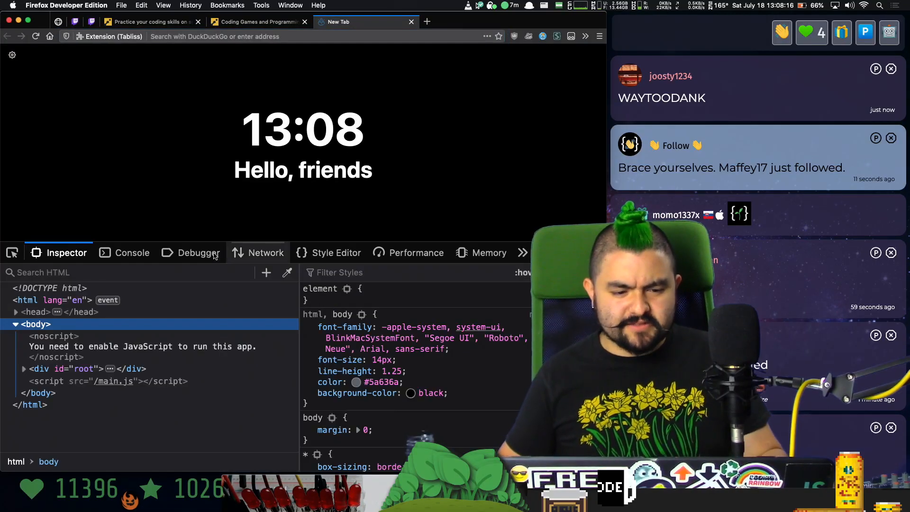
In the console, confirm 'K' has character code 75, hex 4b, then return to the puzzle.
left_click(132, 253)
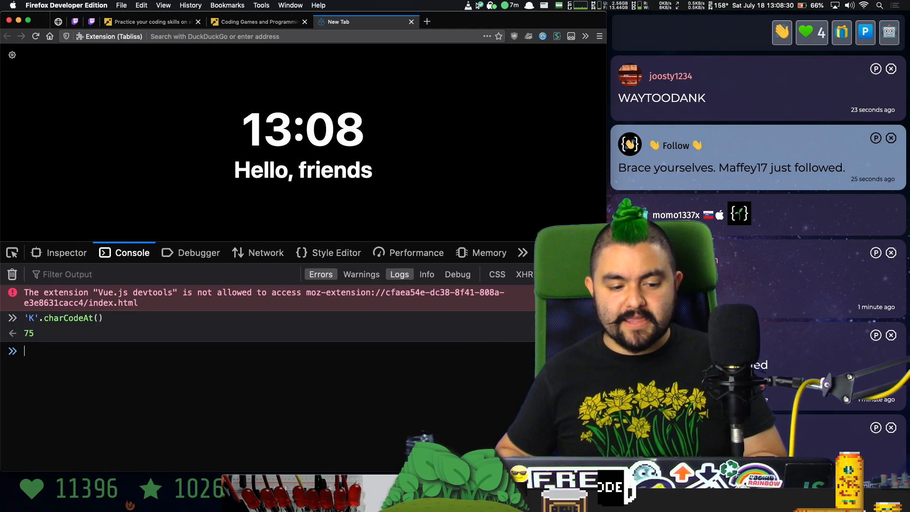
type(".toString")
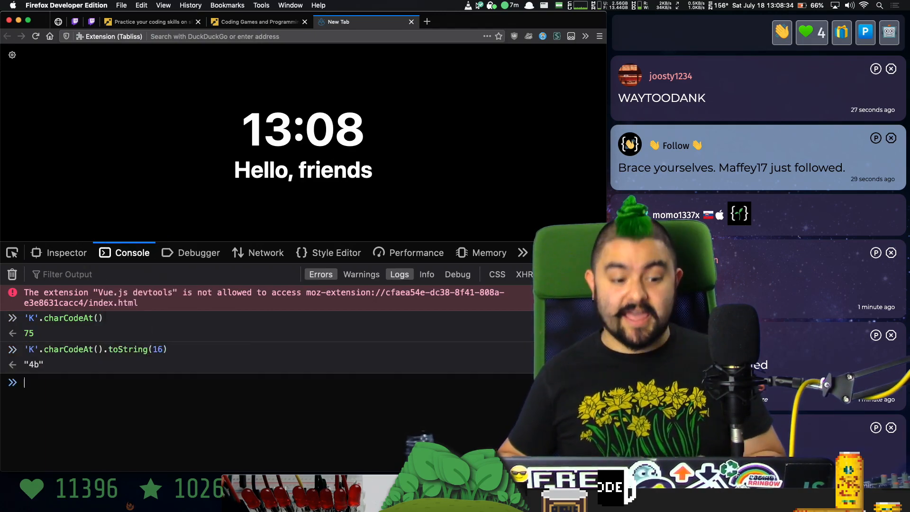
left_click(259, 22)
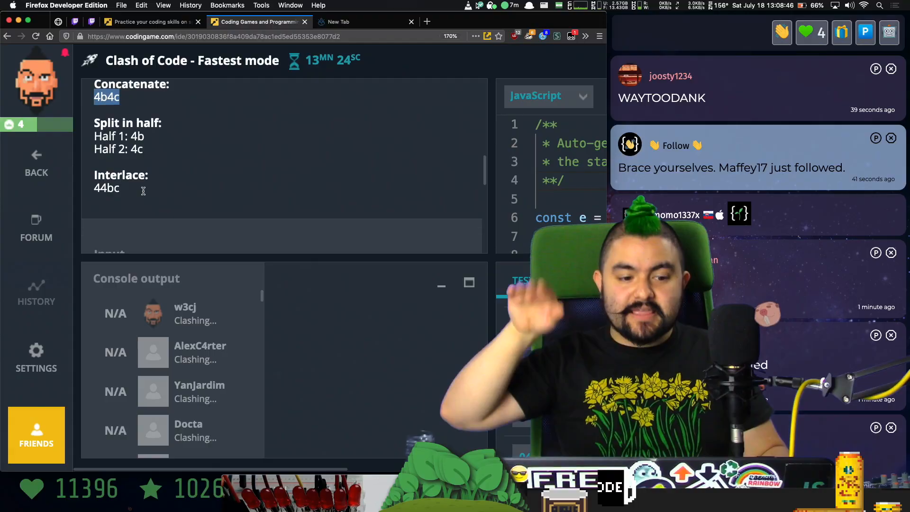
Read the puzzle's Output and Constraints sections and clean up the starter code.
scroll("down", 3)
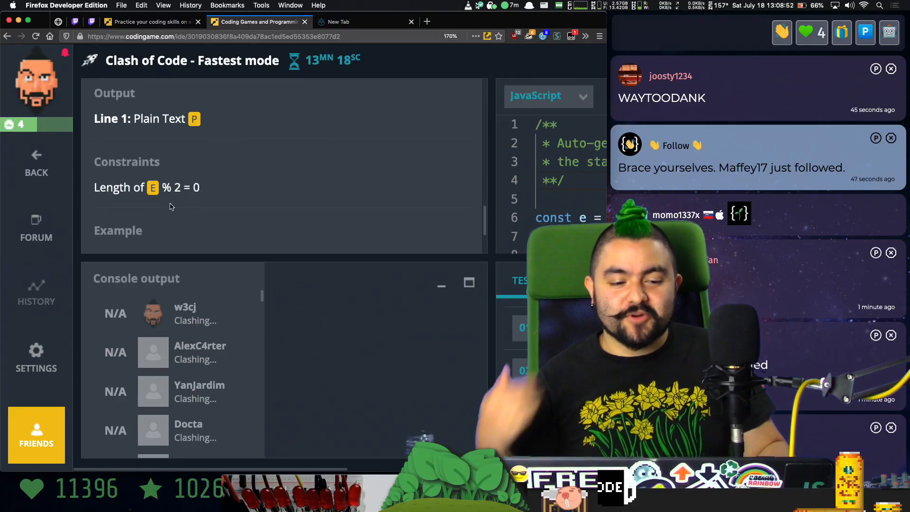
scroll("down", 3)
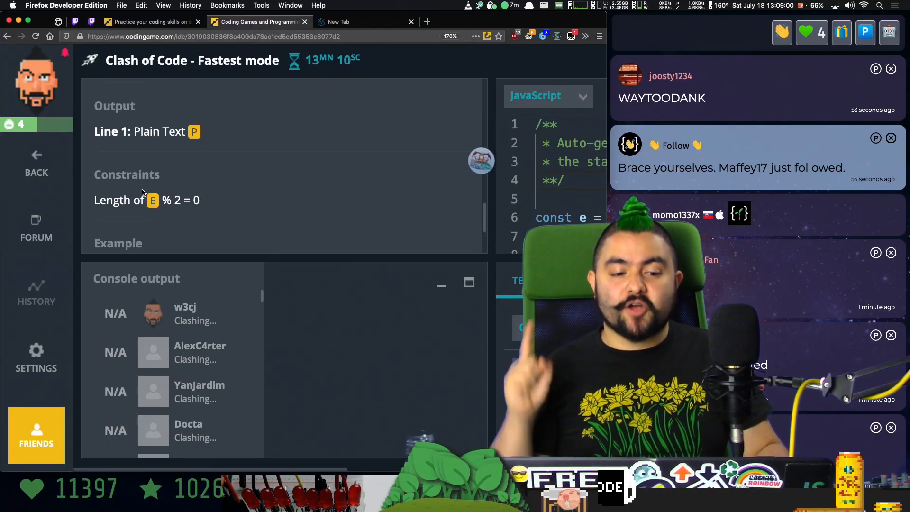
scroll("down", 3)
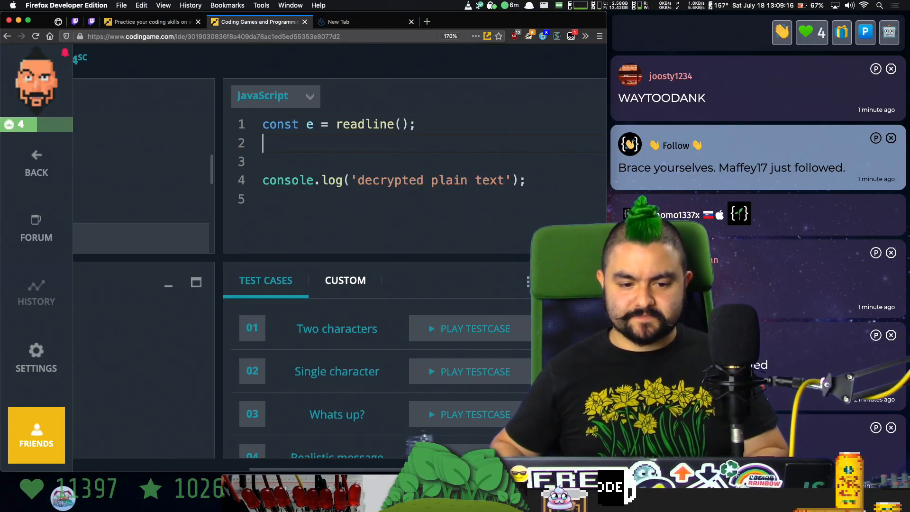
Declare lefthalf and rightHalf by slicing the input at e.length / 2.
type("const lefthalf = '")
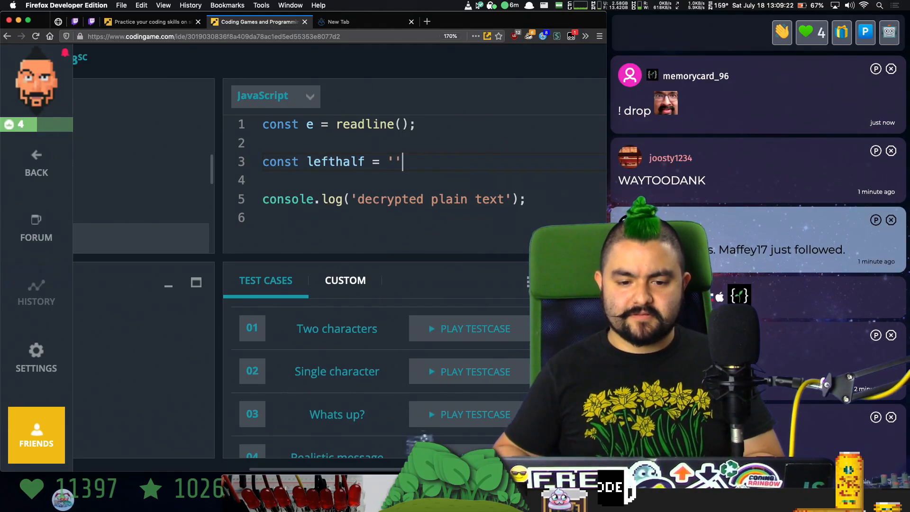
type("const rightHalf = '")
type(";")
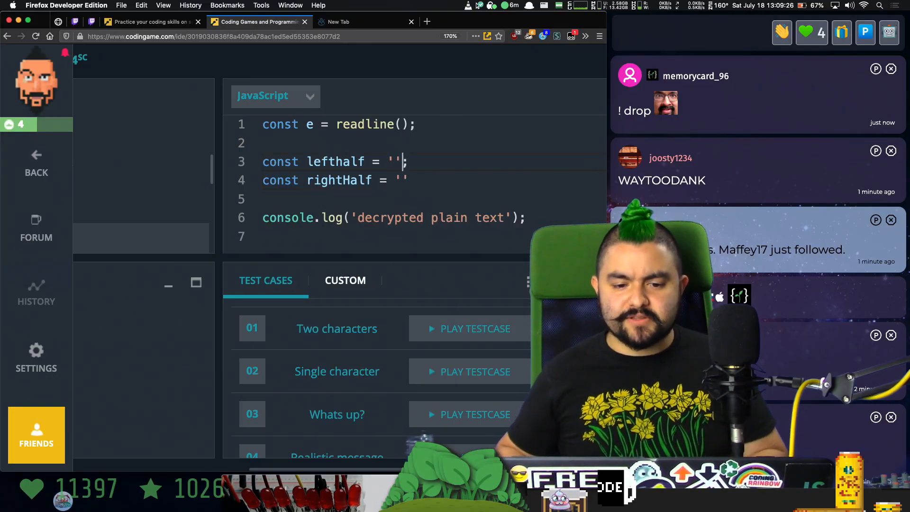
type("e.slice(")
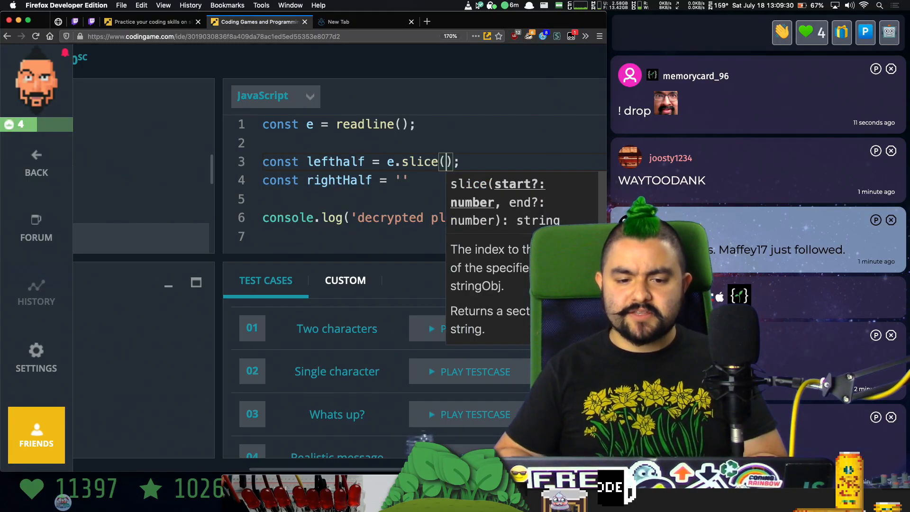
type("0, e.length / 2")
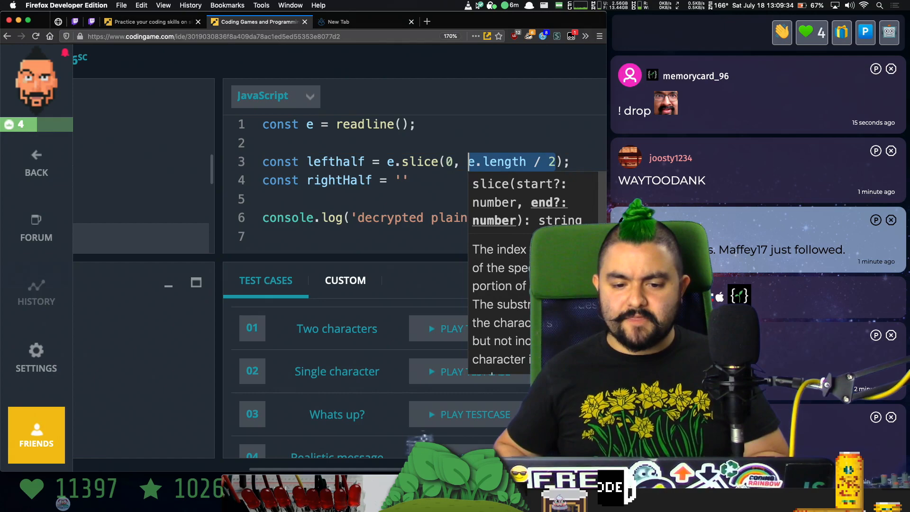
type("e.slice(e.l")
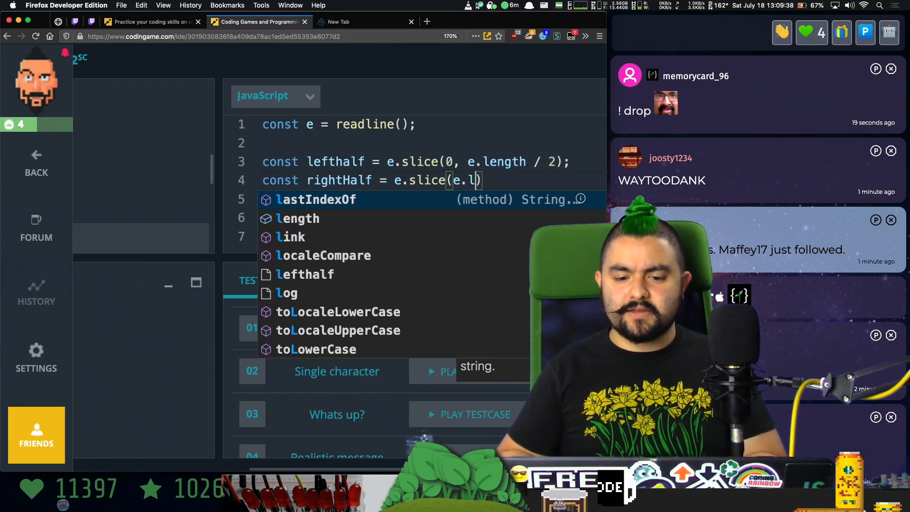
type("ength")
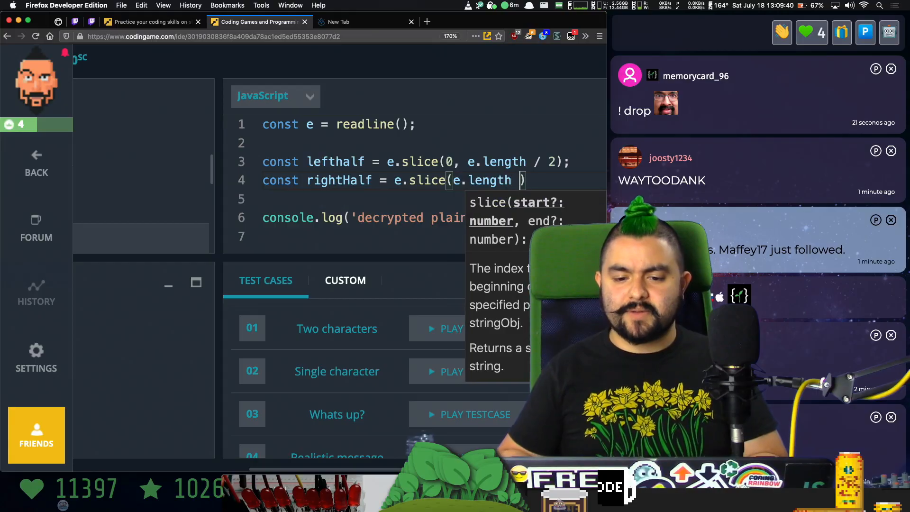
type("/ 2)")
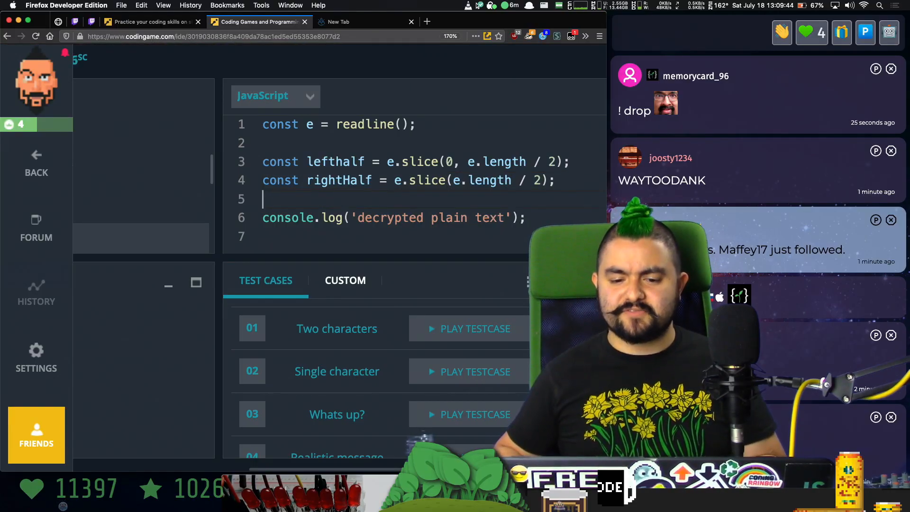
Replace the placeholder log message with lefthalf and rightHalf.
double_click(430, 217)
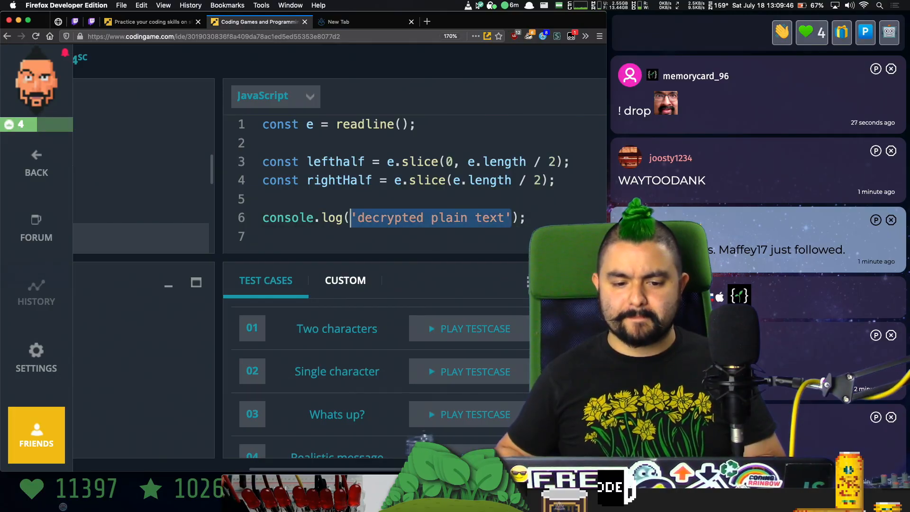
type("lefthalf, );")
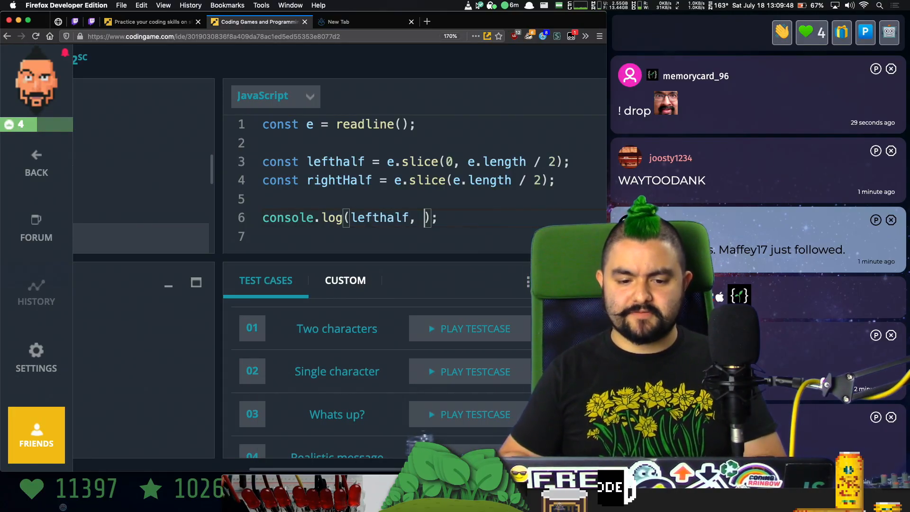
type("rightHalf")
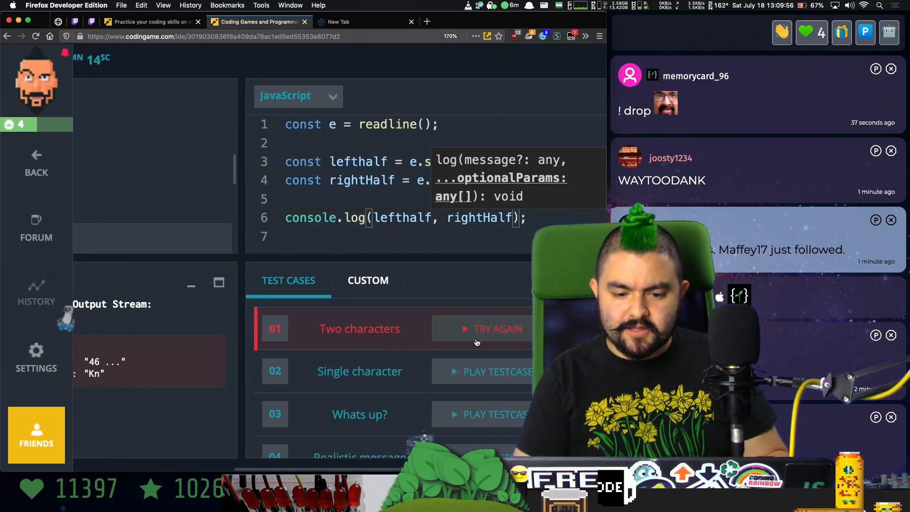
Rerun and inspect test 01 Two characters (46be → Kn), then close the overview.
left_click(497, 329)
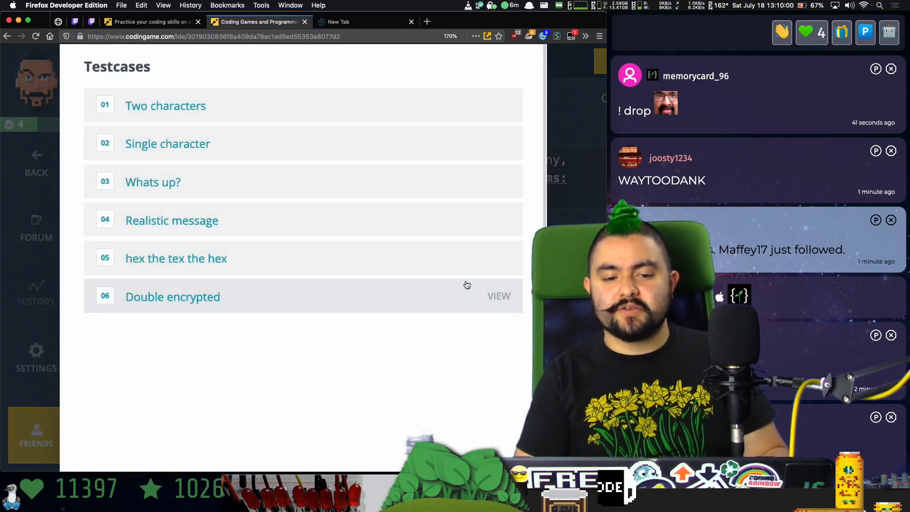
left_click(165, 105)
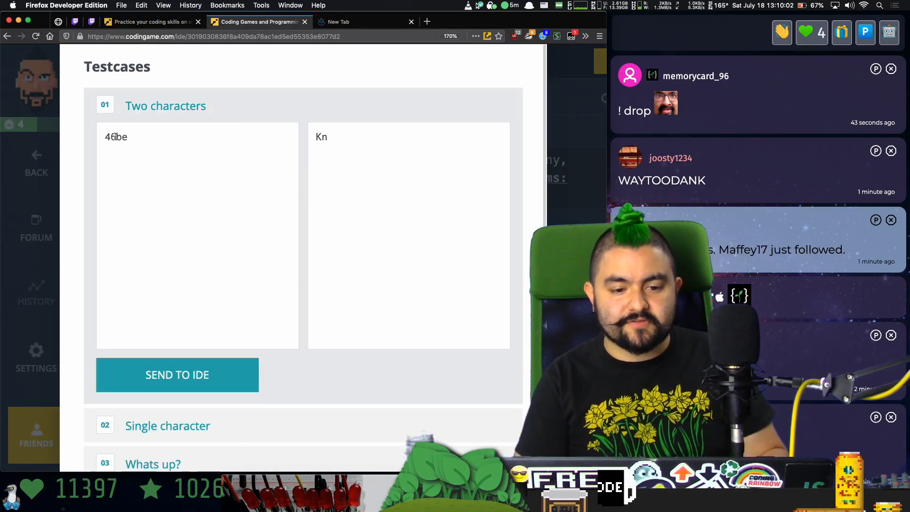
mouse_move(116, 137)
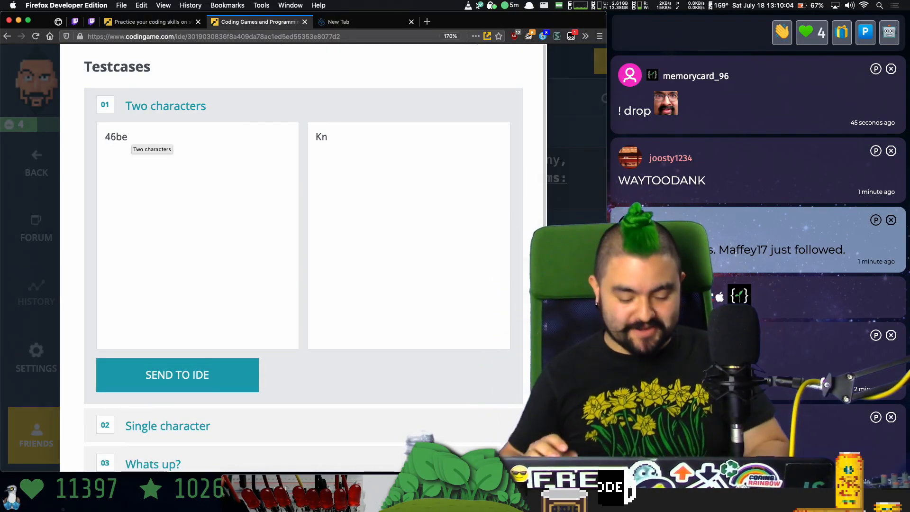
left_click(176, 374)
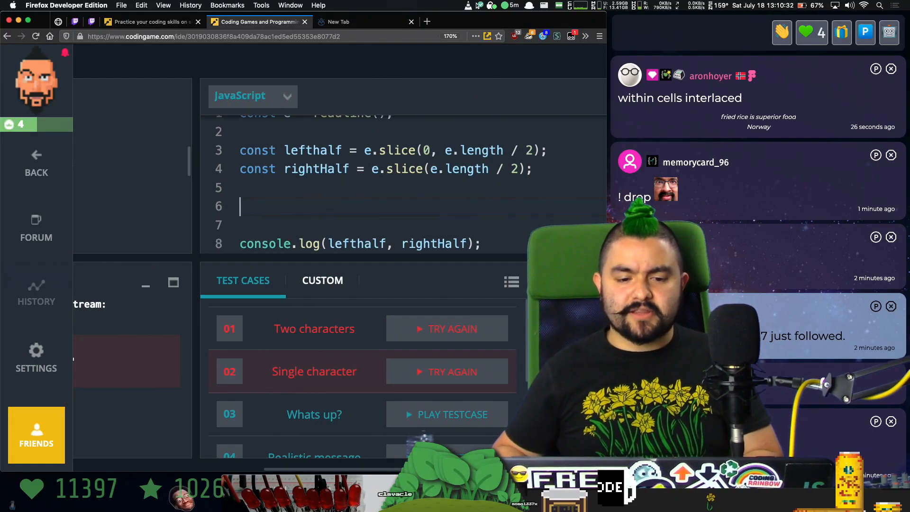
Declare an empty deinterlaced string.
type("f")
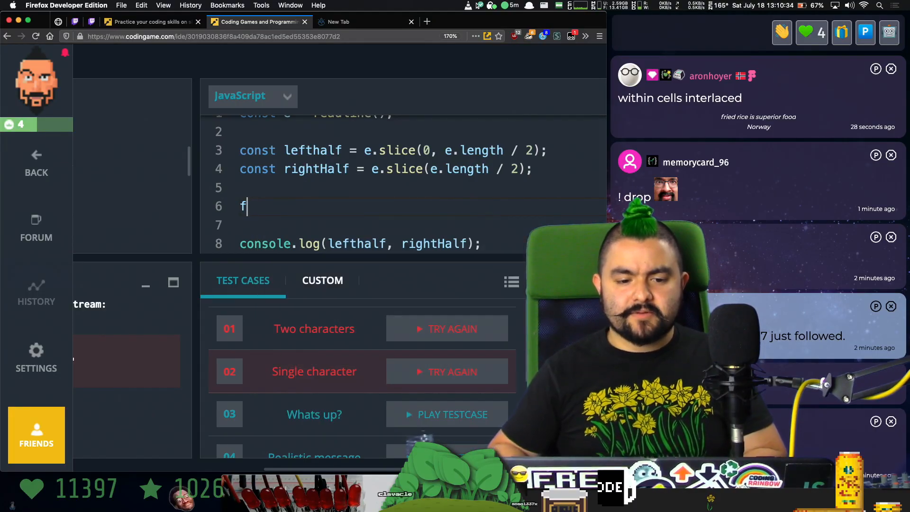
type("onn")
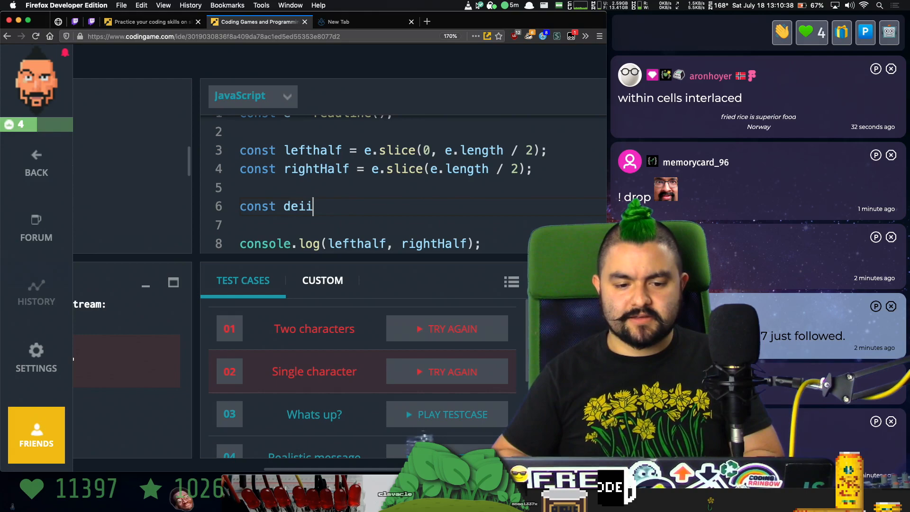
type("nterlaced = ;'")
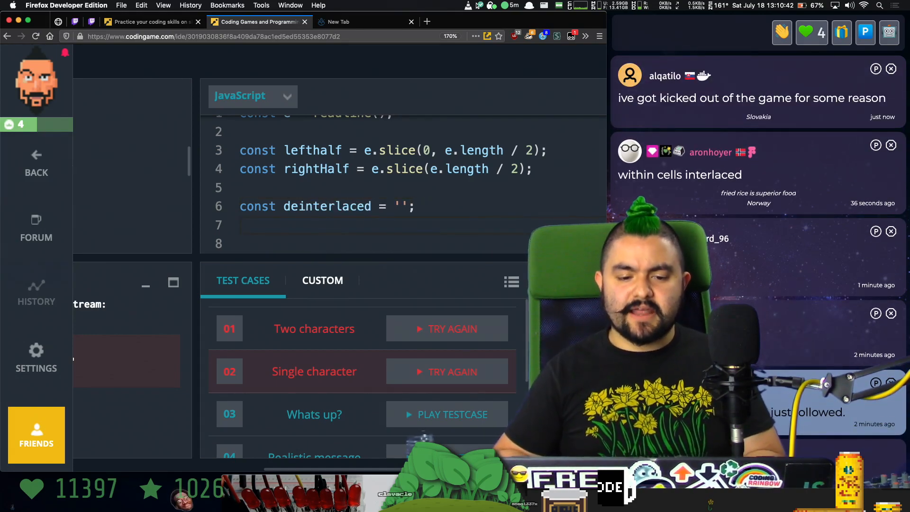
Loop over lefthalf, appending lefthalf[i] + rightHalf[i], and log with console.error.
type("for (let i = 0;")
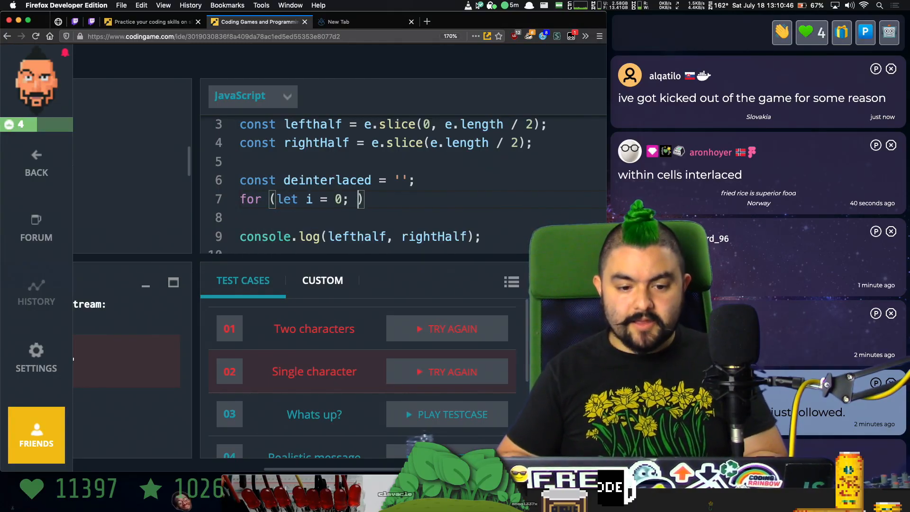
type("i < lefthalf")
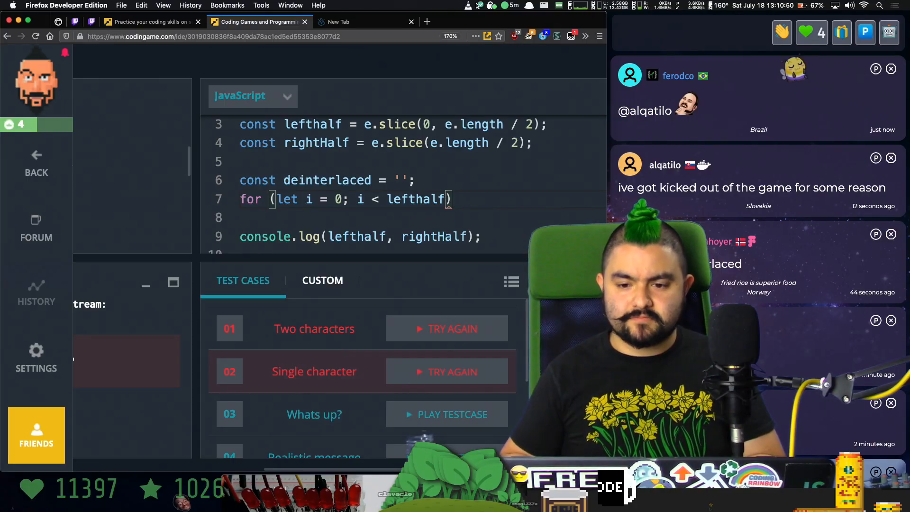
type(".length; i")
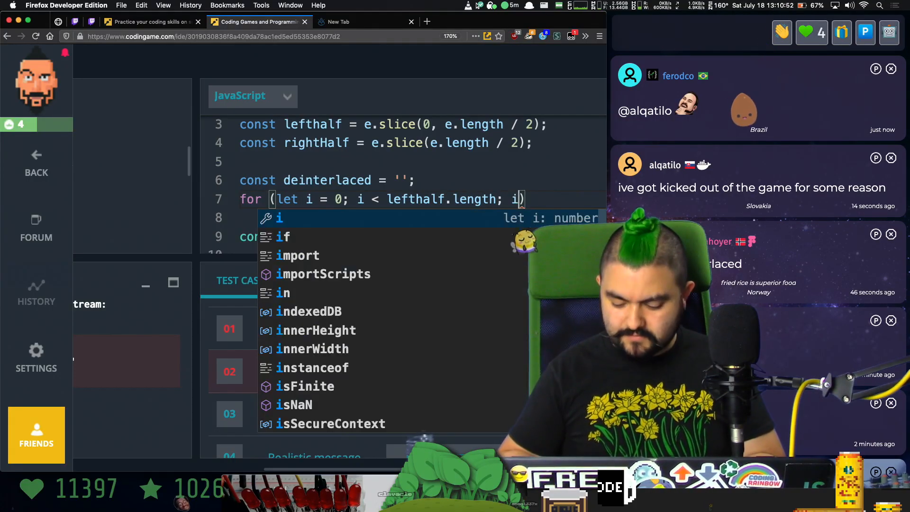
type("++) {")
left_click(422, 218)
type("deinterlaced +=")
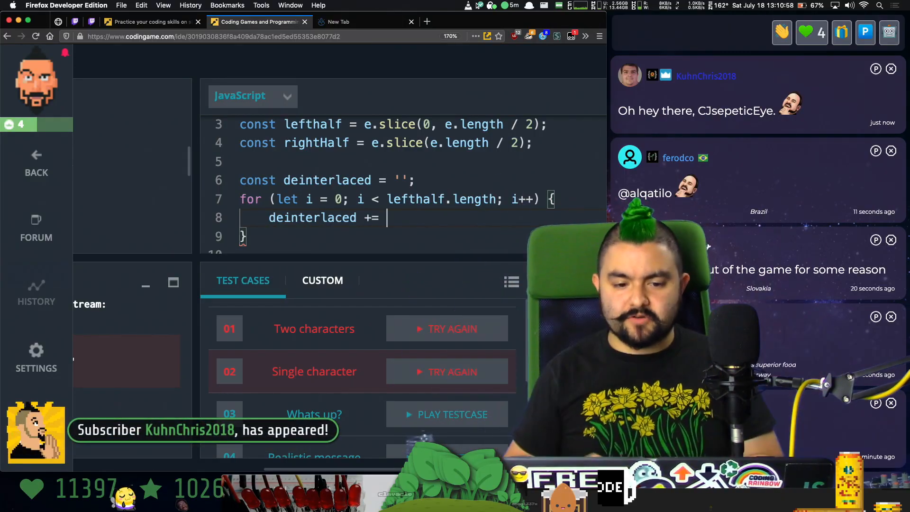
type("lef")
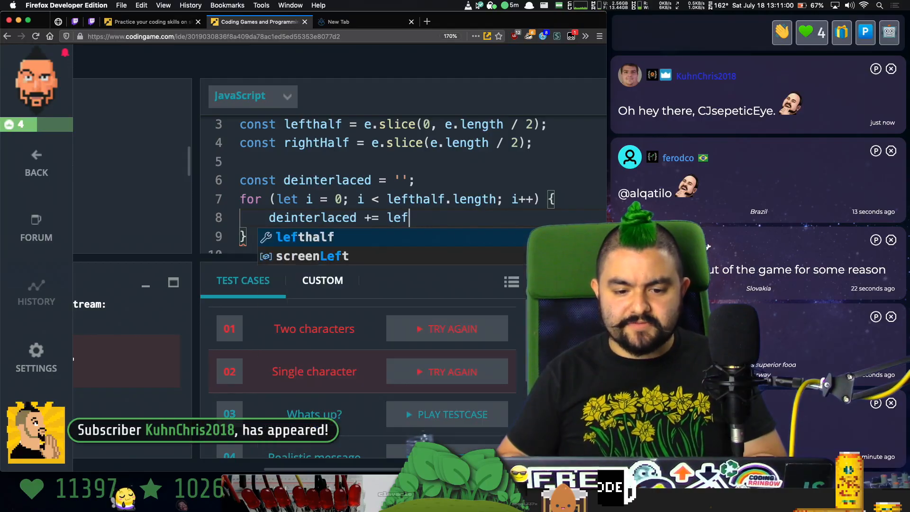
type("thalf[i]")
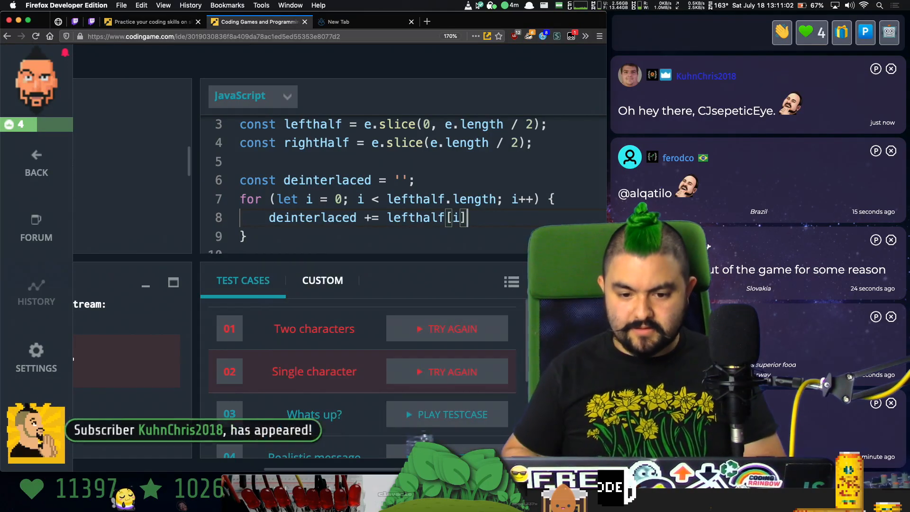
type("+ rightHalf[]")
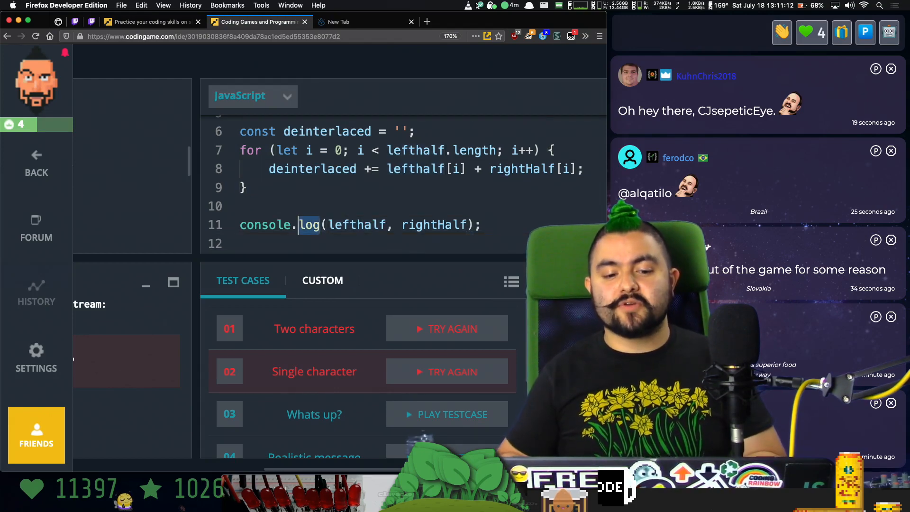
type("error")
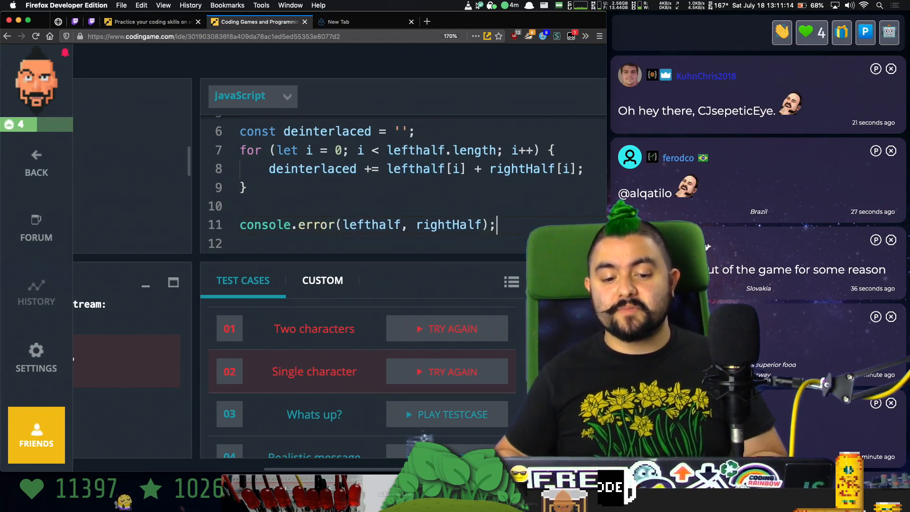
type("consol;e")
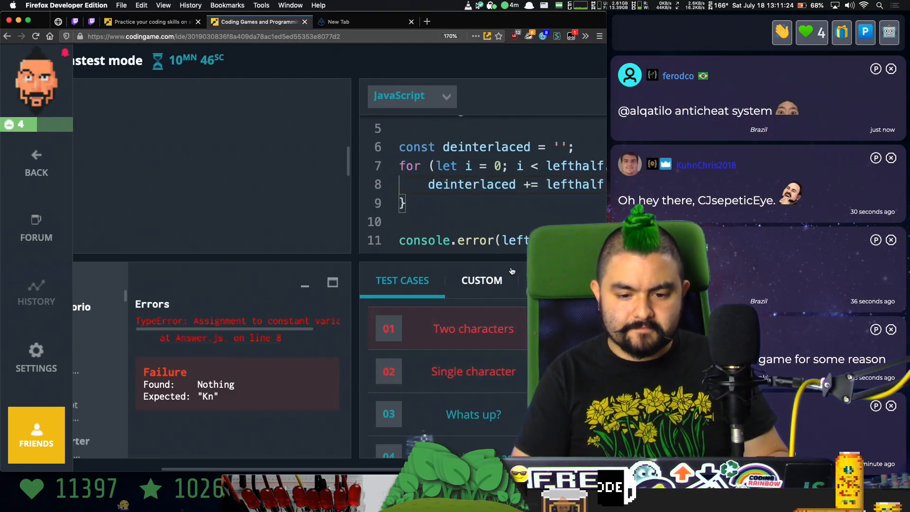
Change deinterlaced's declaration from const to let and remove the console.error line.
double_click(416, 147)
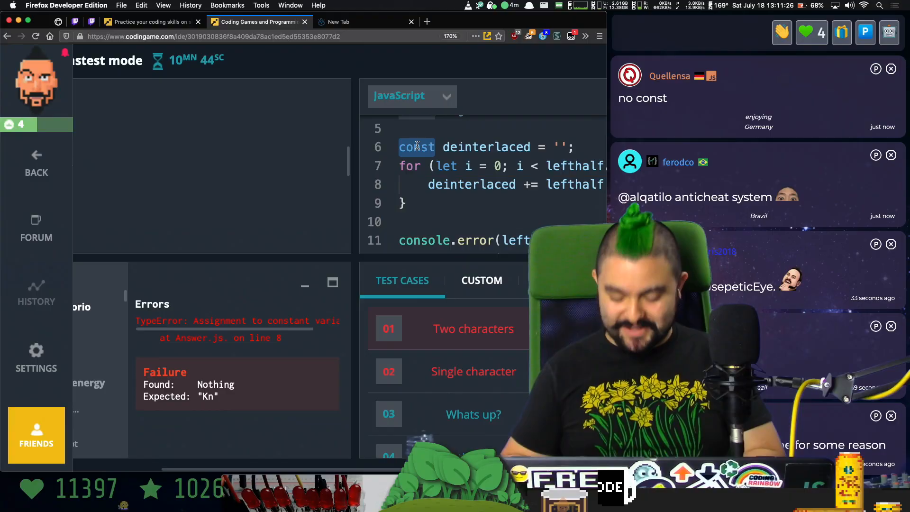
type("let")
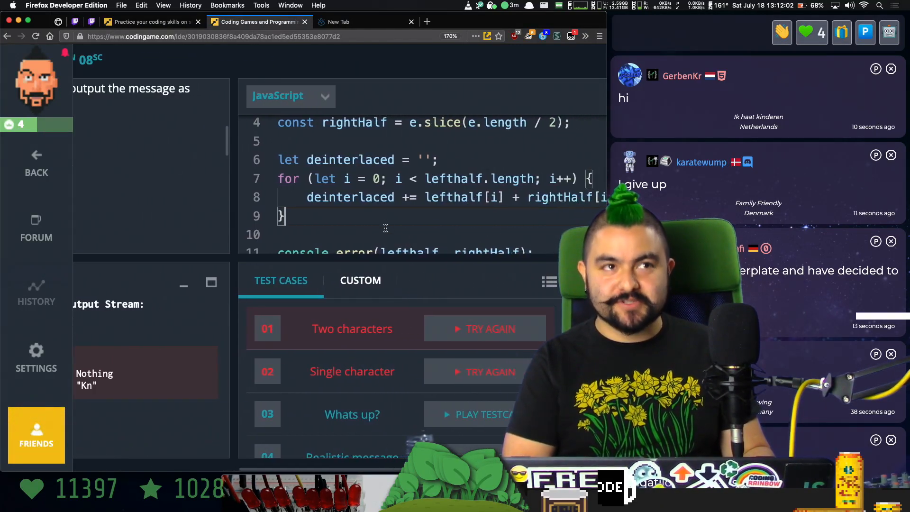
scroll("down", 3)
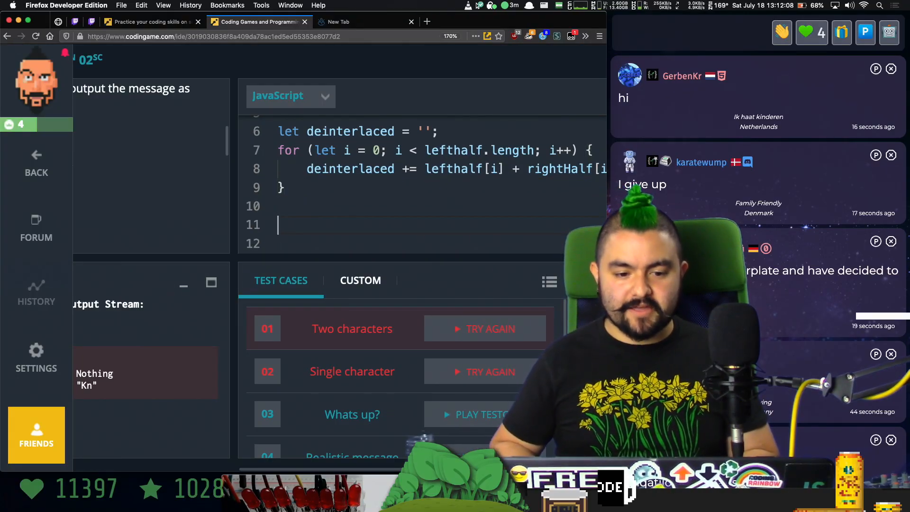
Add decimalValues = [] and a for loop stepping through deinterlaced by 2.
type("let deci")
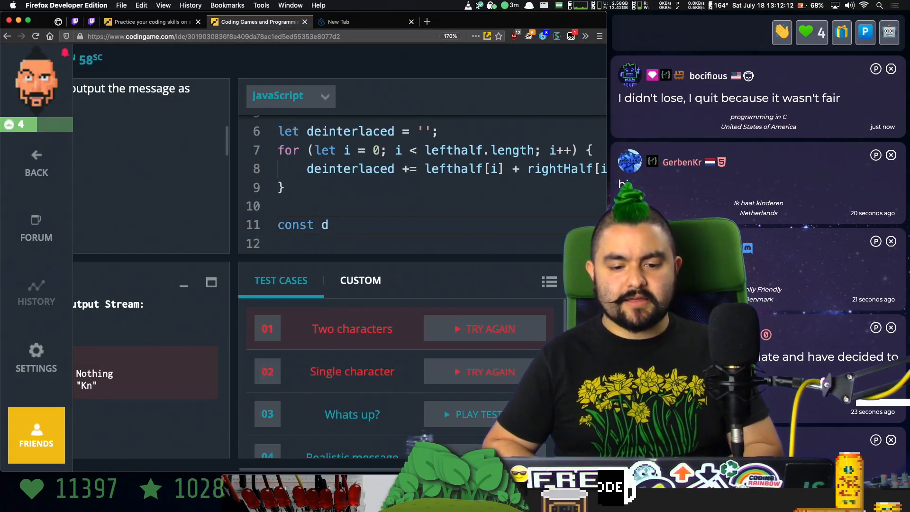
type("ec")
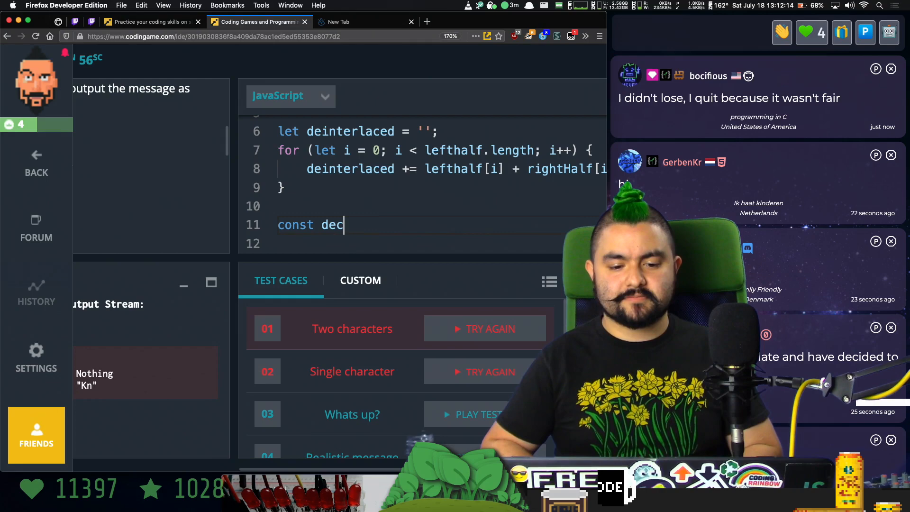
type("imalValues =")
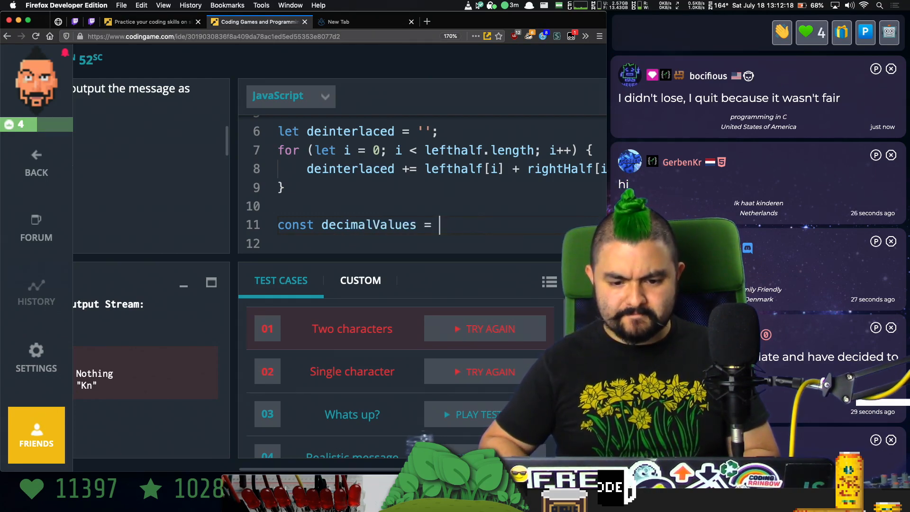
type("[];")
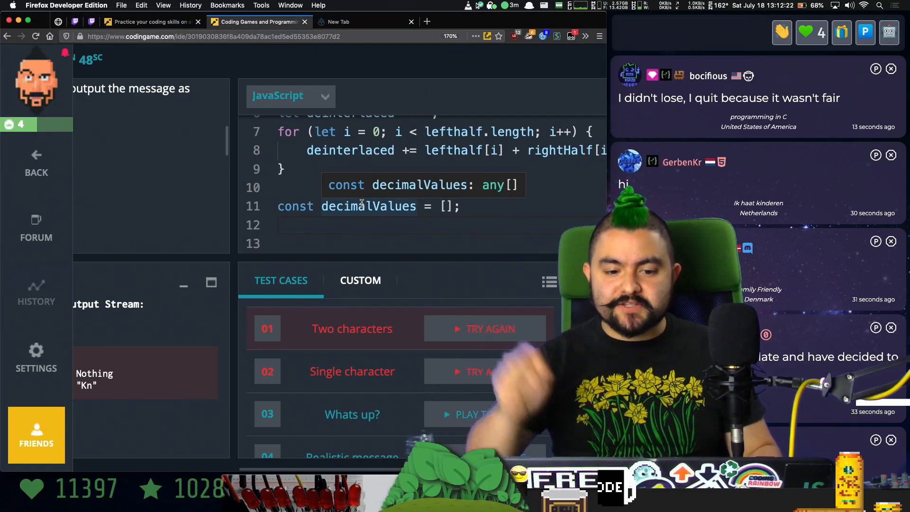
type("for")
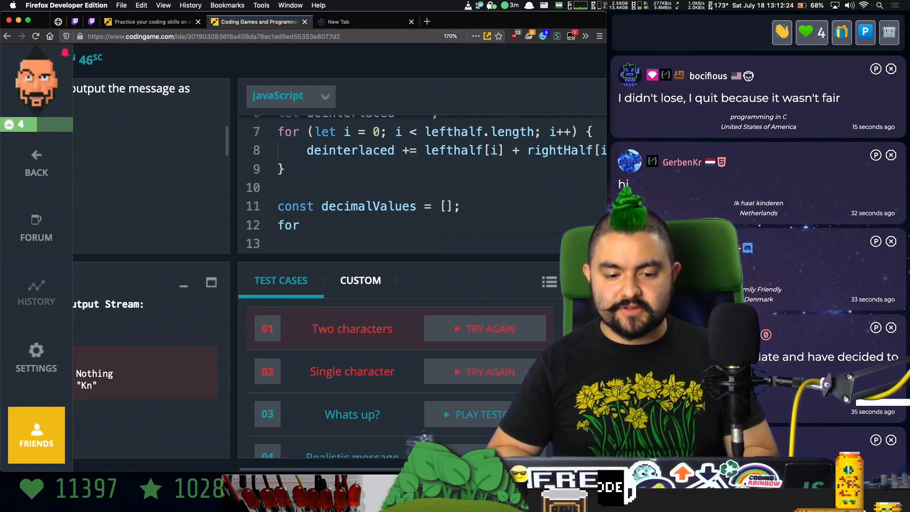
type("(let i =0)")
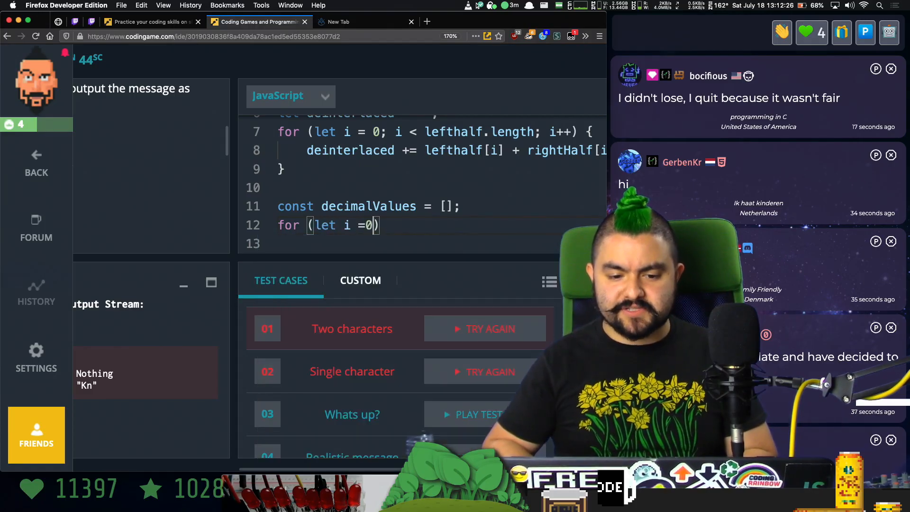
type("; i <")
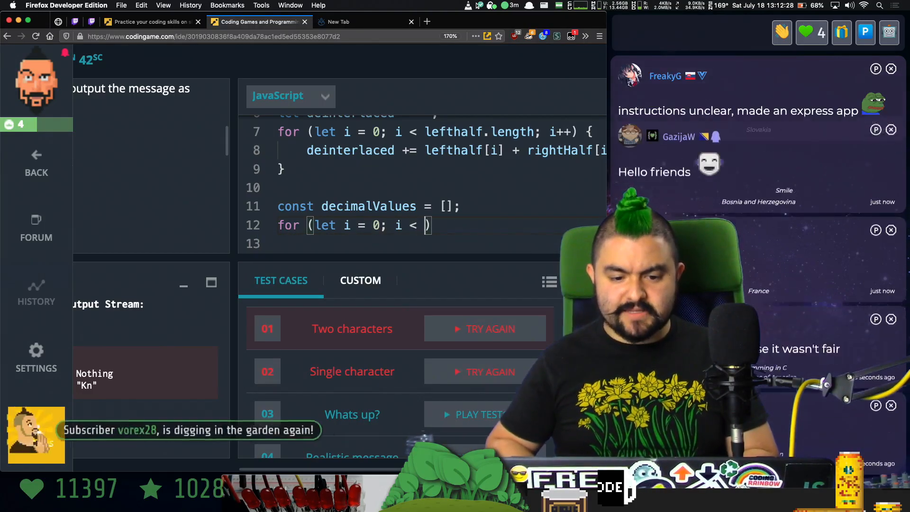
type("deinterlaced.length; i += 2")
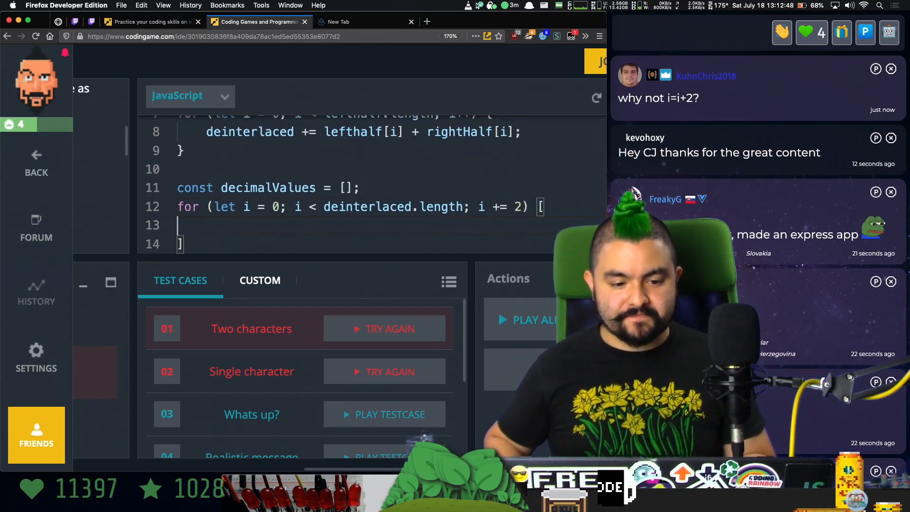
Build hexValue from each character pair and log it with console.error.
type("const de")
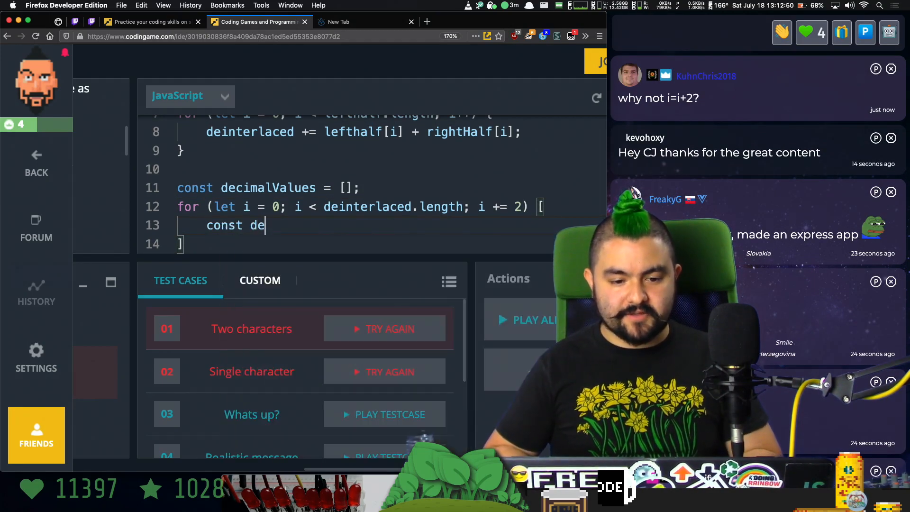
type("cimalValue =")
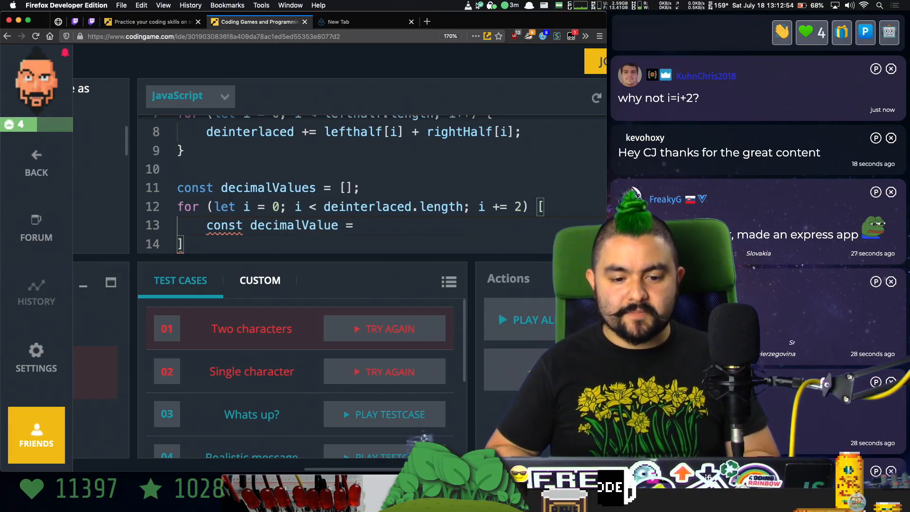
type("deinterlaced[i] + deinterlaced[i +")
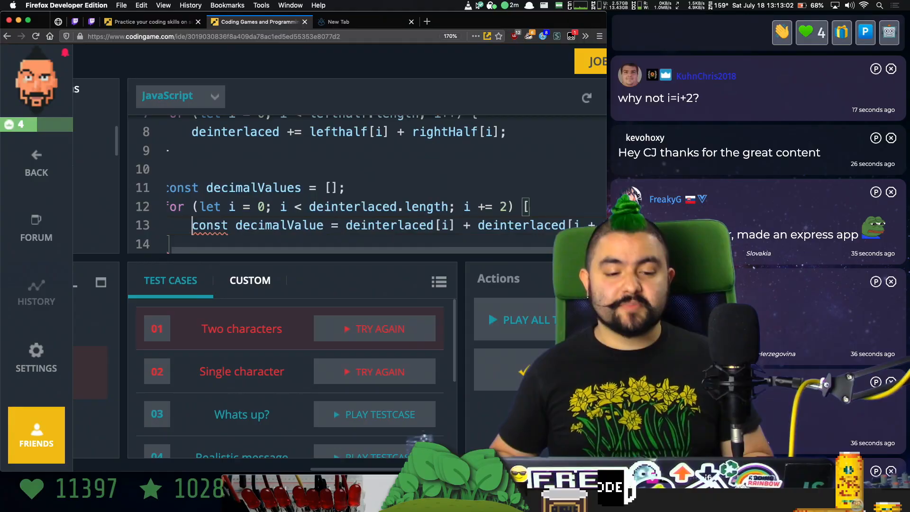
type("hex")
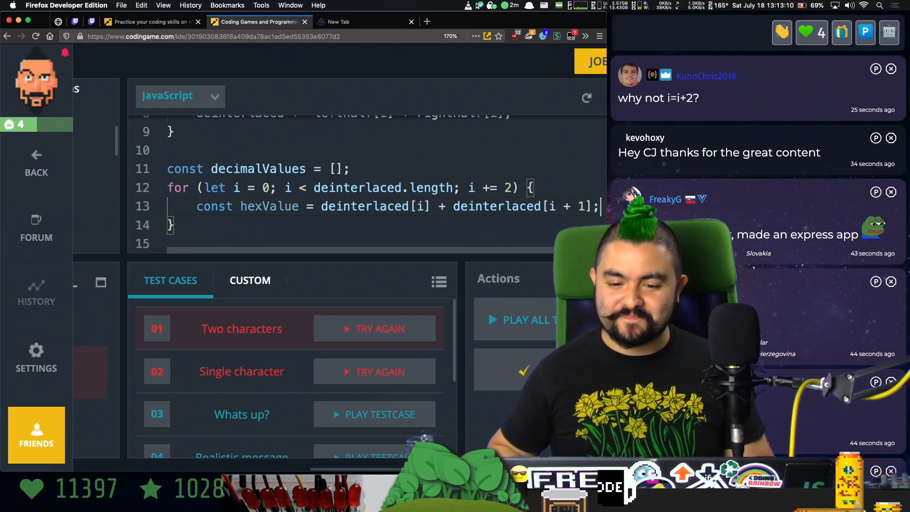
type("conso")
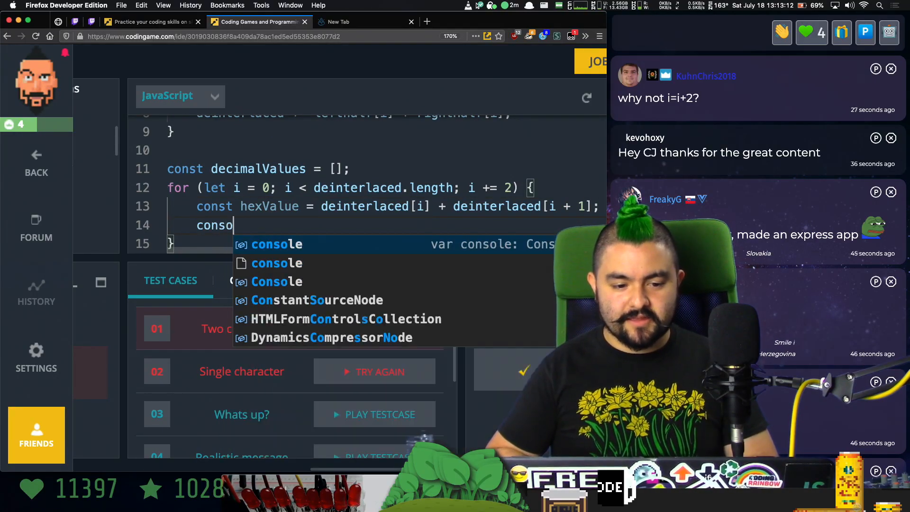
type(".error(hexValue);")
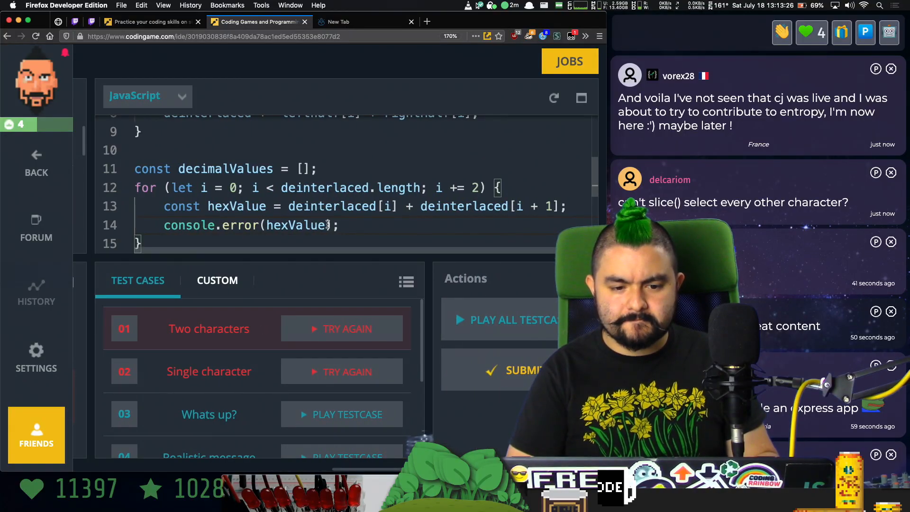
scroll("down", 3)
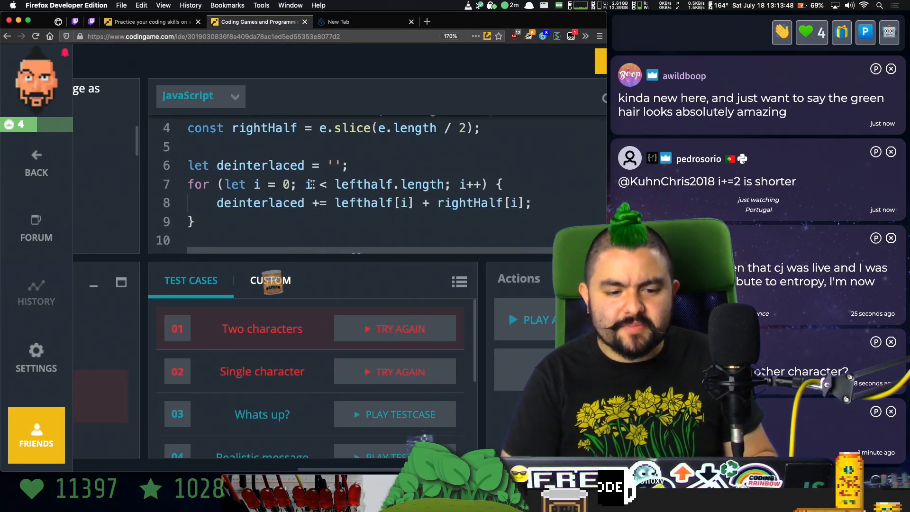
Parse each hexValue with parseInt base 16, log it, and push into decimalValues.
scroll("down", 3)
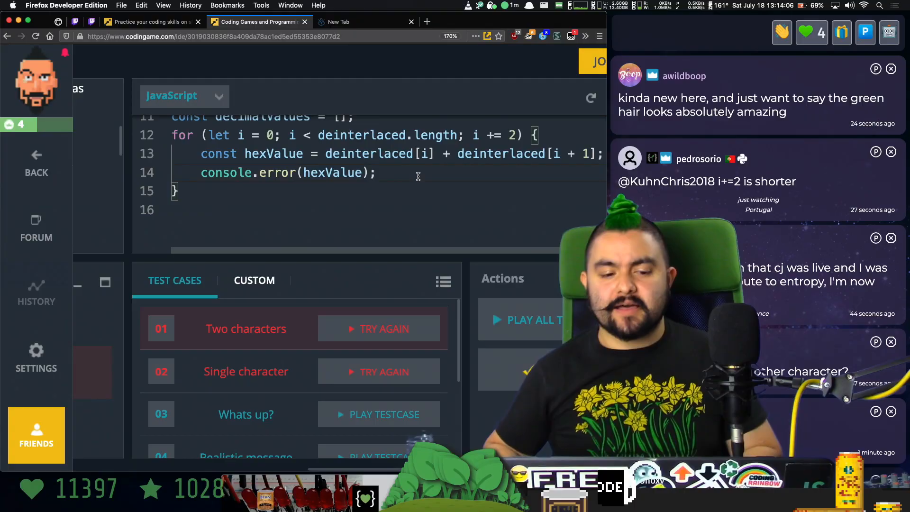
type("parseInt")
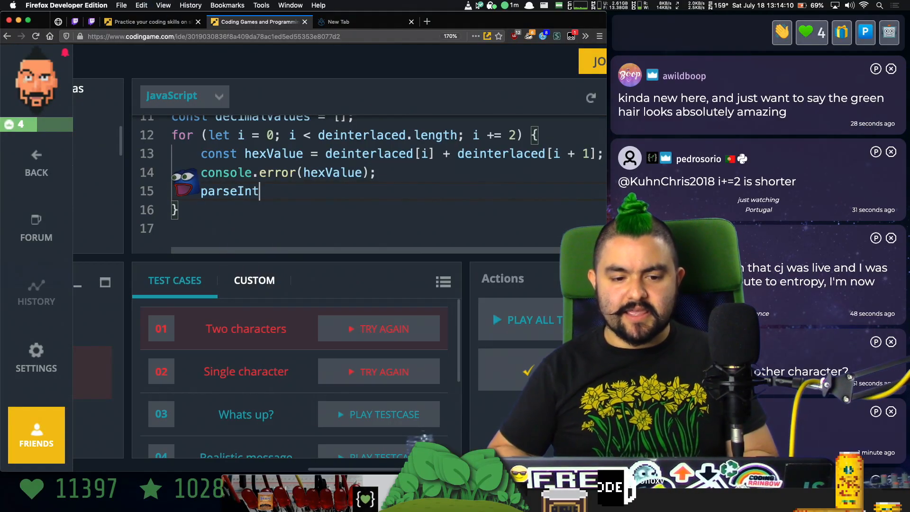
type("(hexValue, 16);")
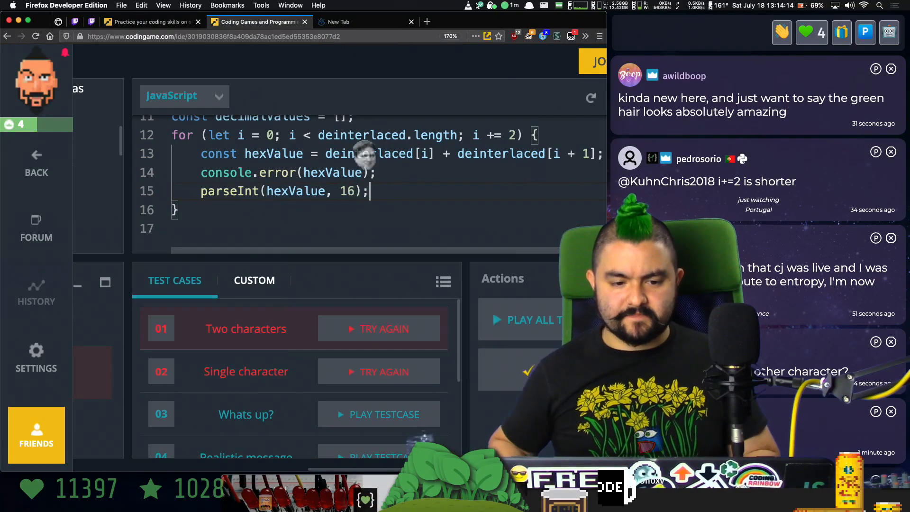
type("const decimal =")
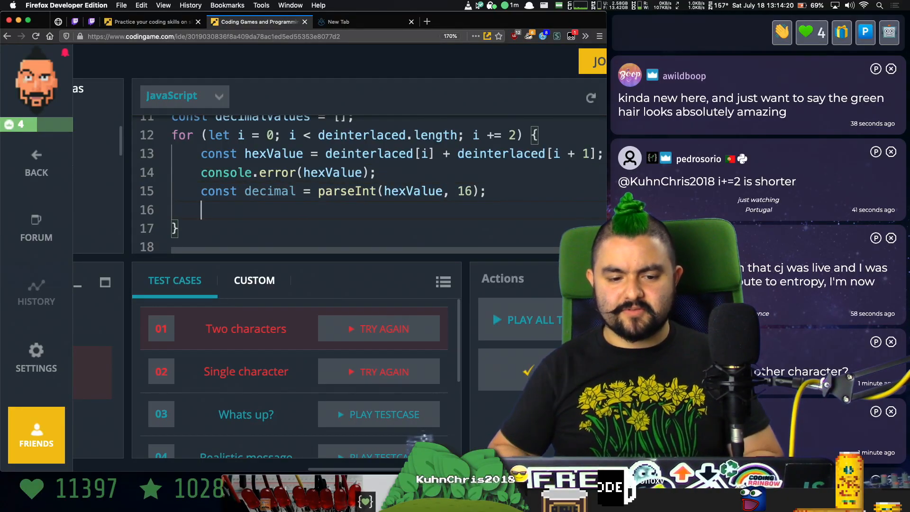
type("console.")
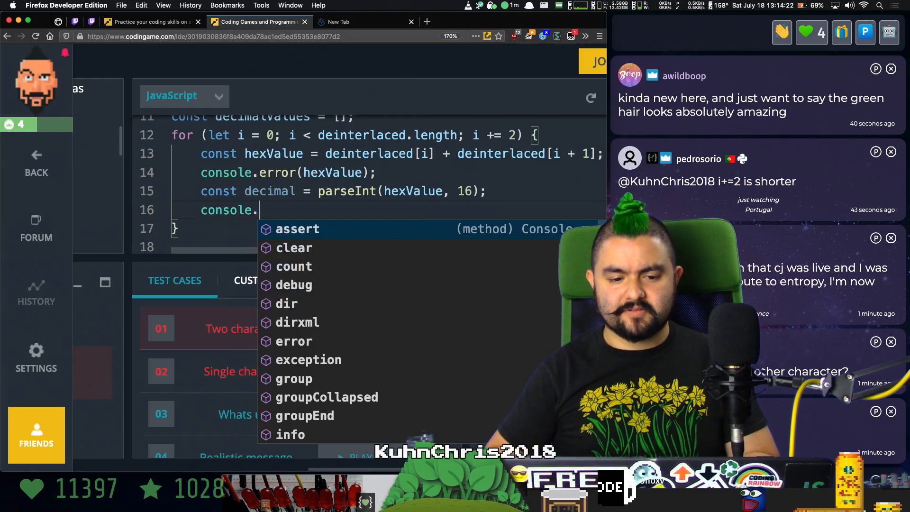
type("error(decimal);")
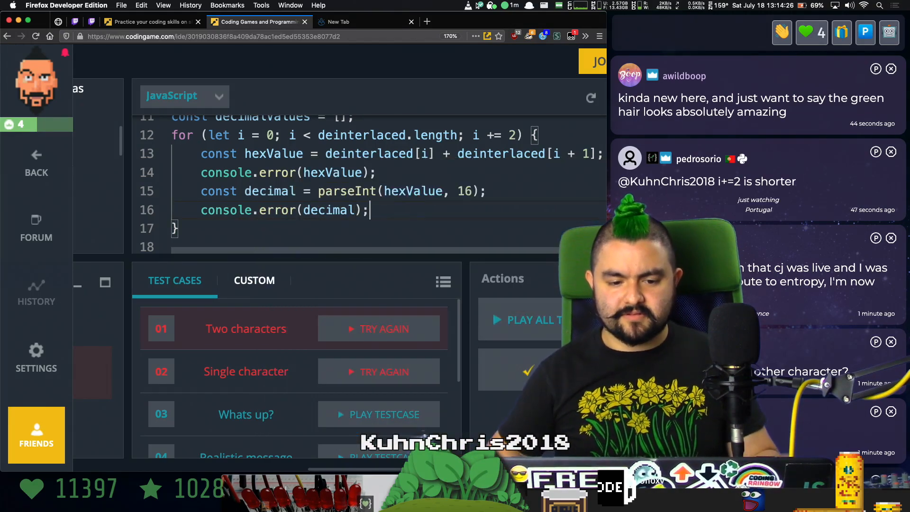
left_click(379, 328)
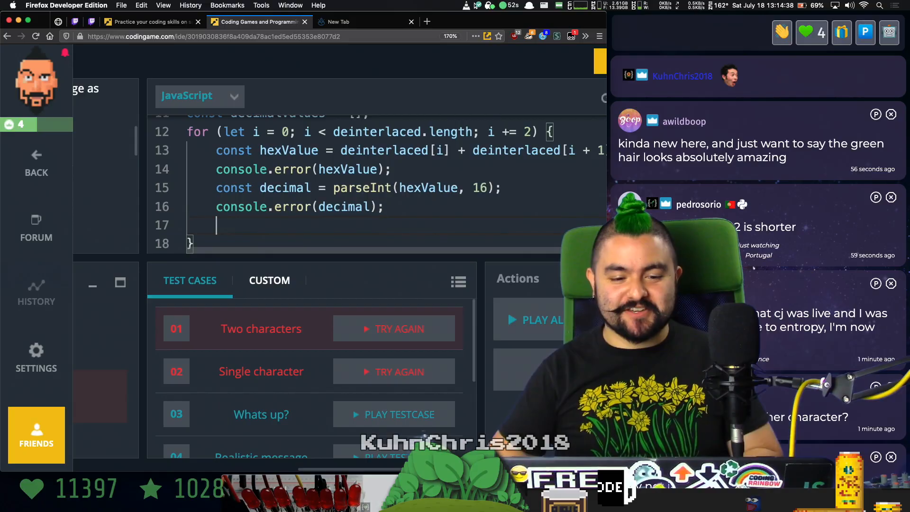
type("decimalValues.push(decimal);")
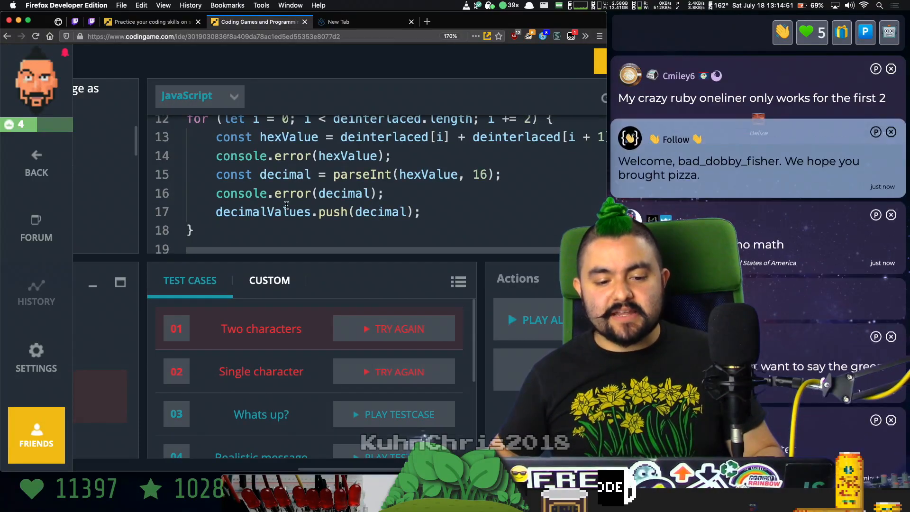
Push String.fromCharCode(decimal) onto the characters array inside the loop.
type("characters.")
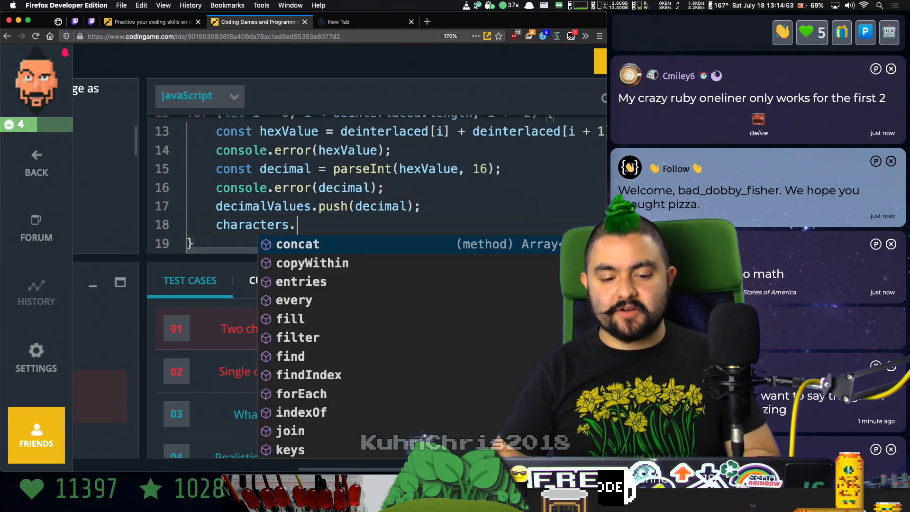
type("push(d")
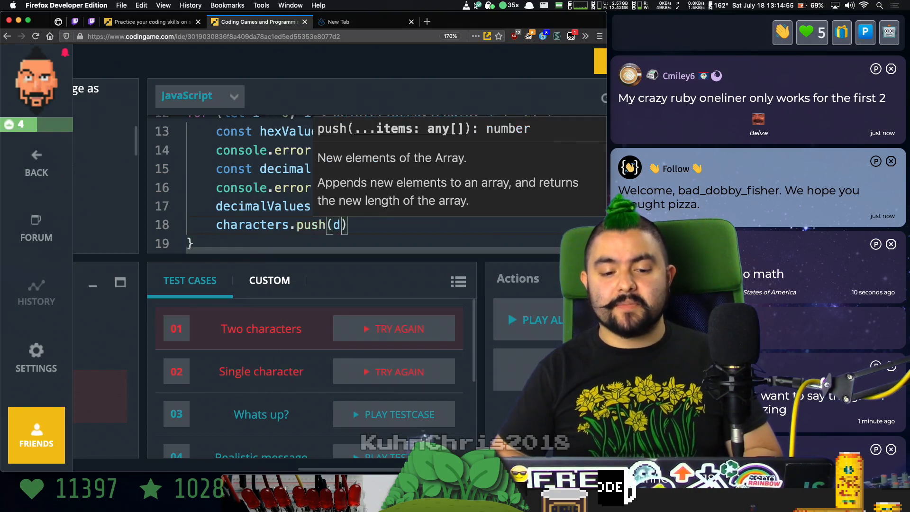
type("String.fromCharCode(")
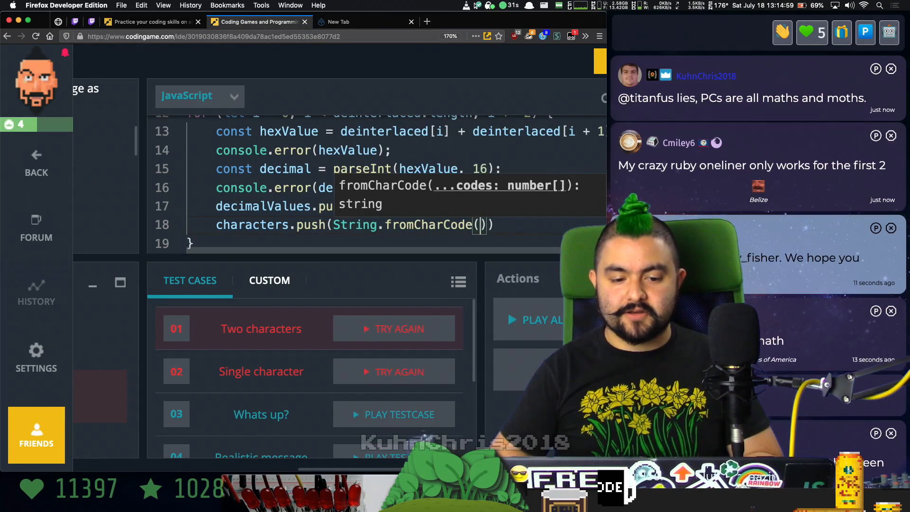
type("decima")
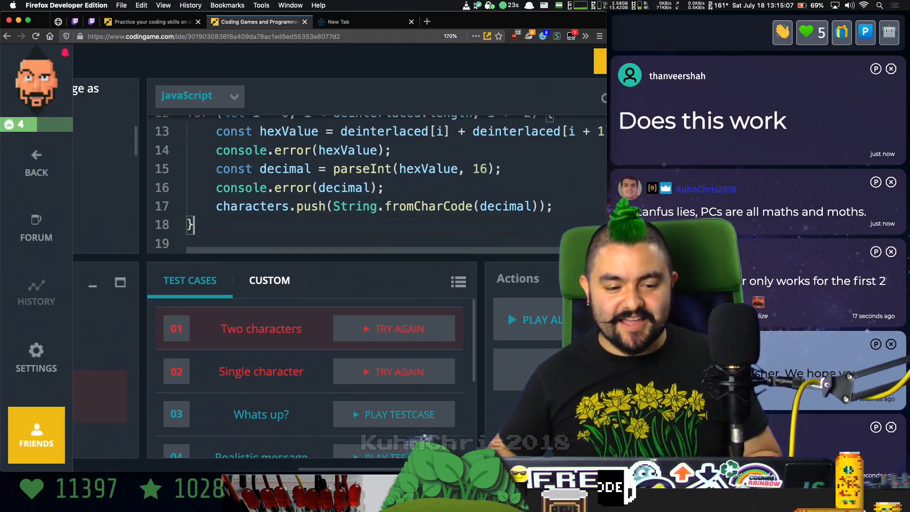
Print characters joined into one string after the loop, then run all test cases.
type("log")
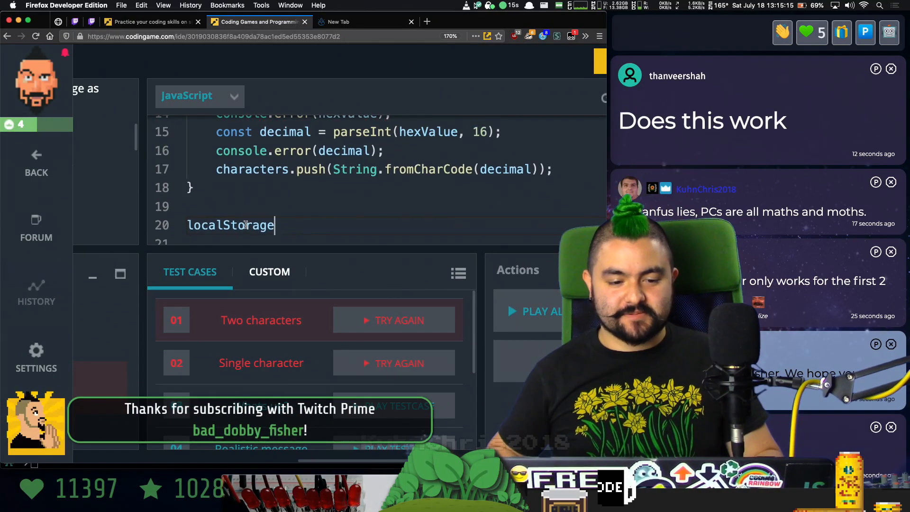
double_click(230, 225)
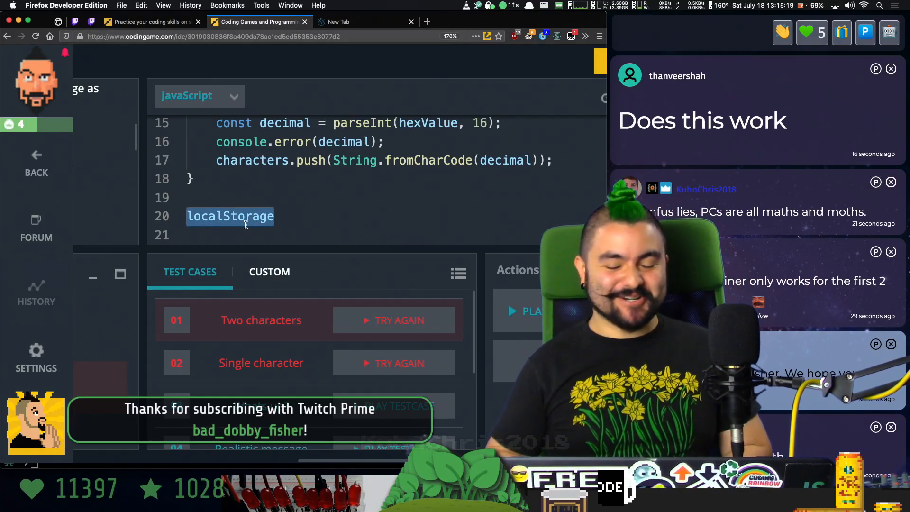
type("consol")
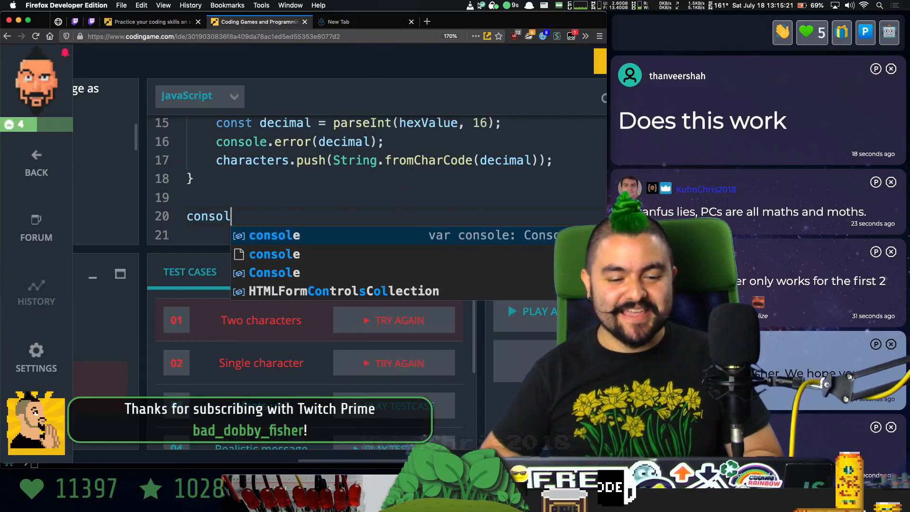
type(".log(characters)")
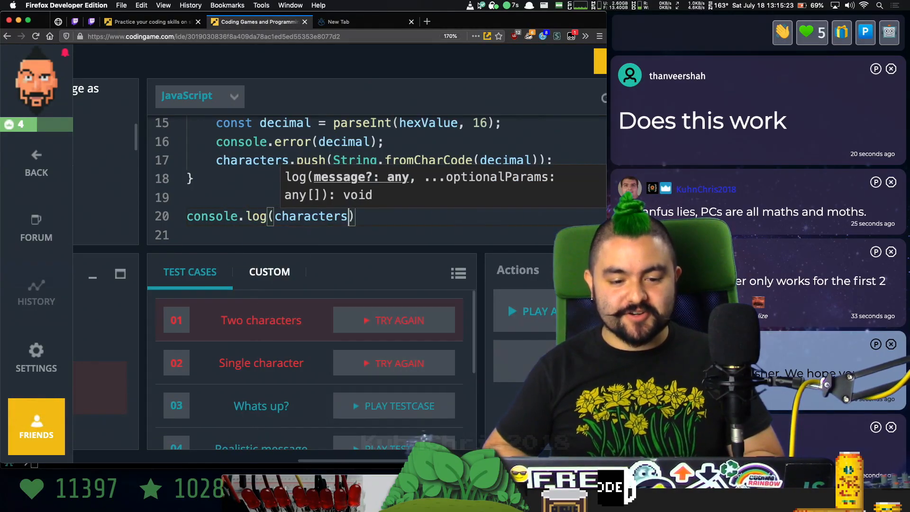
type(".join(' ')")
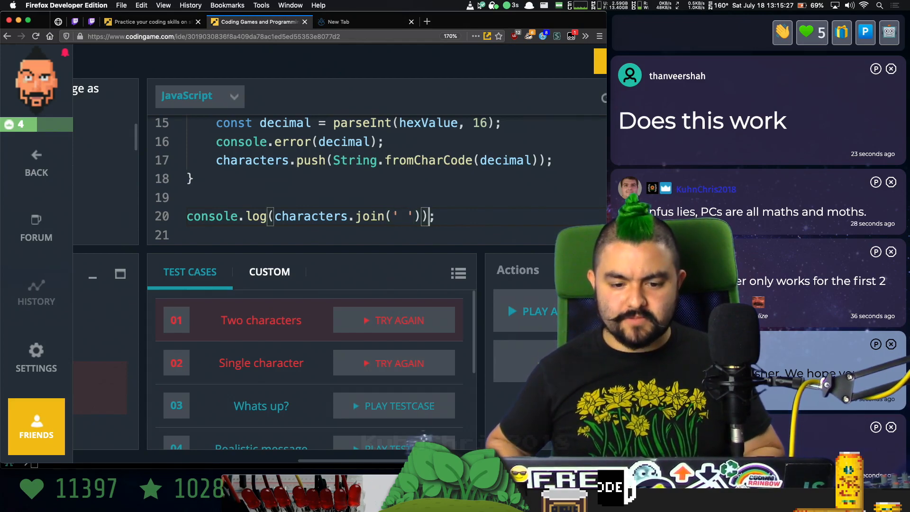
left_click(400, 320)
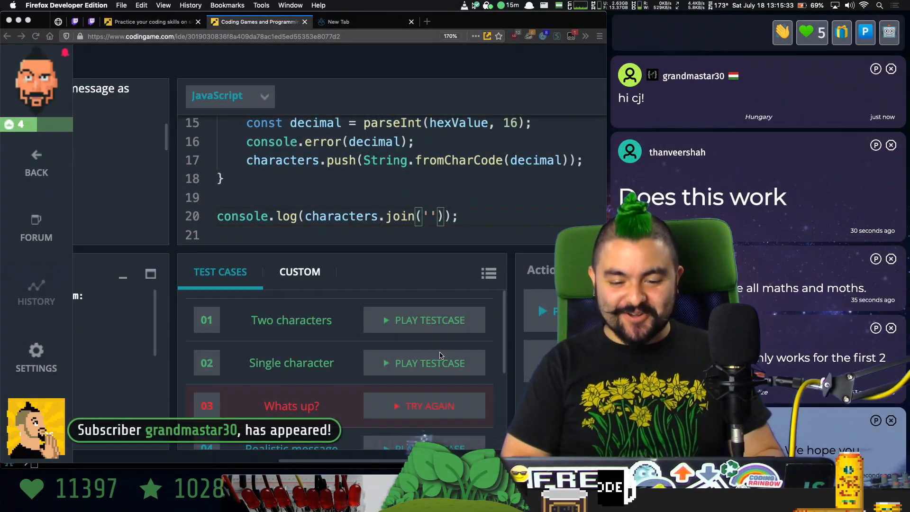
Expand the Whats up? test case and select its encoded input.
scroll("down", 3)
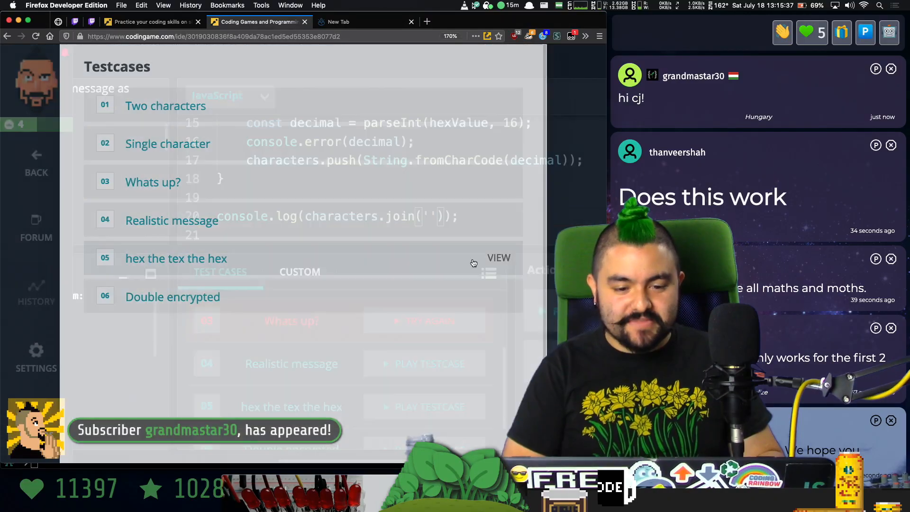
left_click(153, 181)
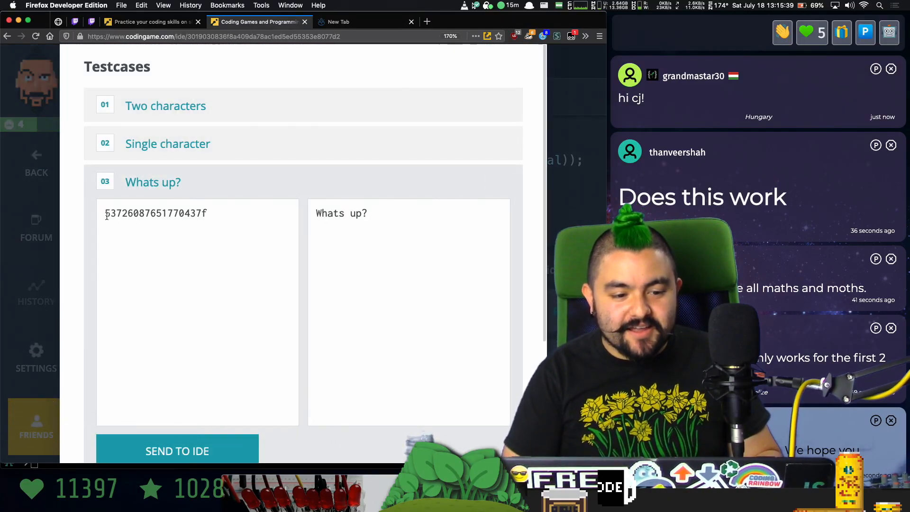
double_click(155, 213)
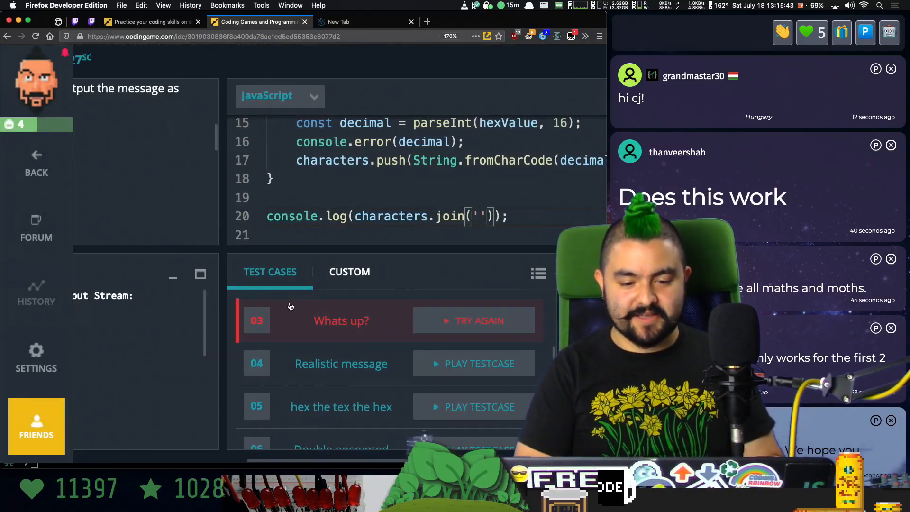
left_click(478, 321)
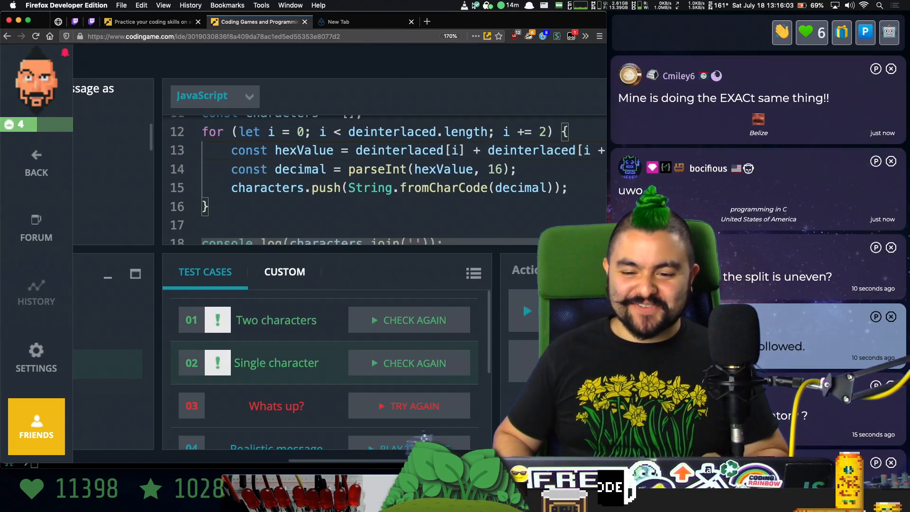
Browse the full test list, reviewing Whats up? and Realistic message inputs and outputs.
left_click(409, 406)
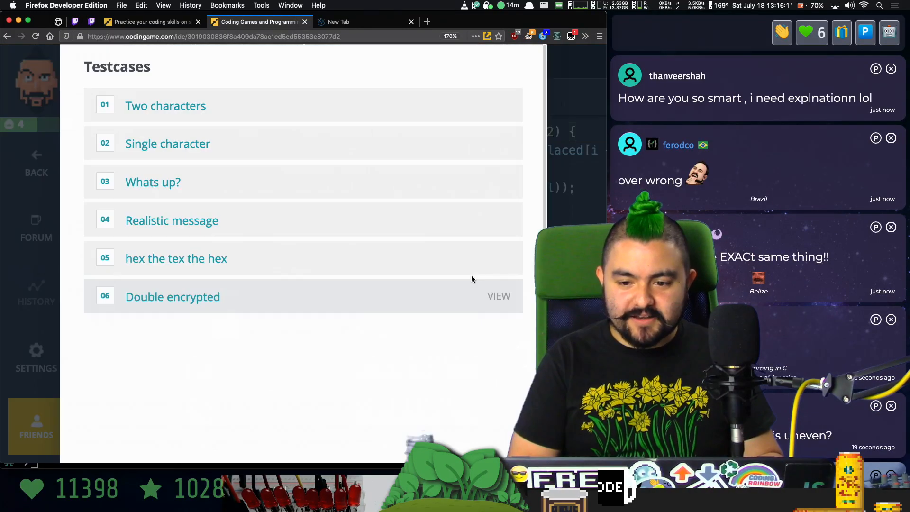
left_click(152, 182)
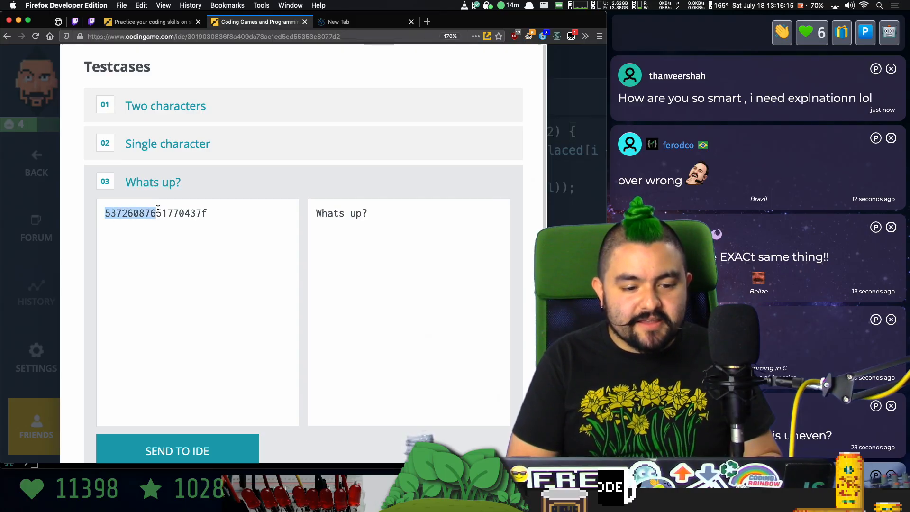
scroll("down", 3)
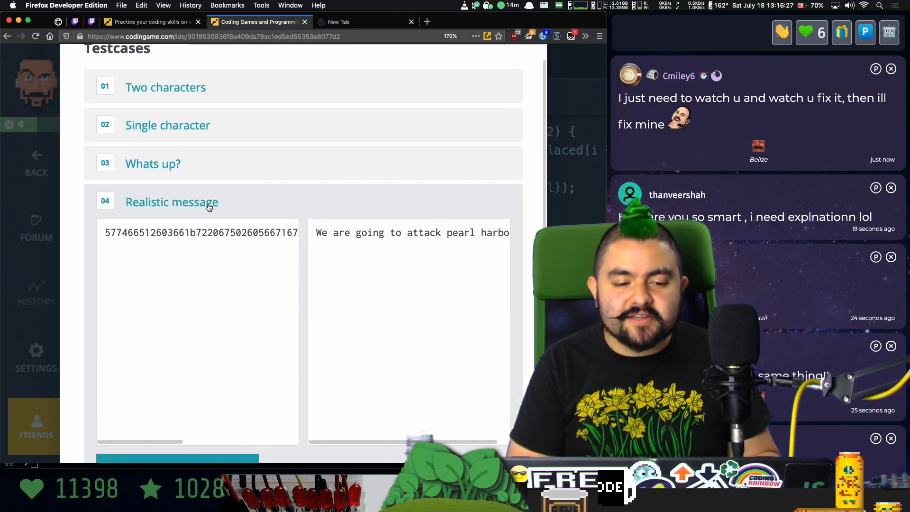
scroll("down", 3)
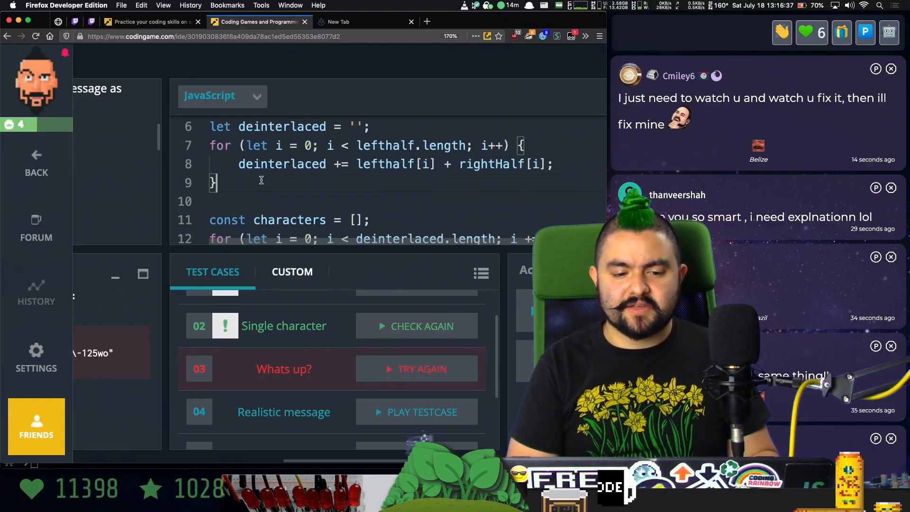
Add console.log and console.error lines that print the decoded hex halves.
type("log")
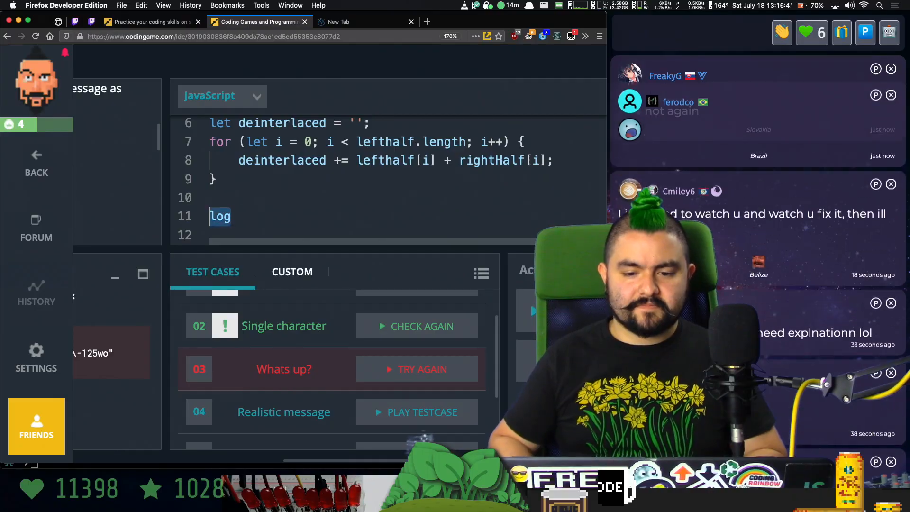
type("console.log(de")
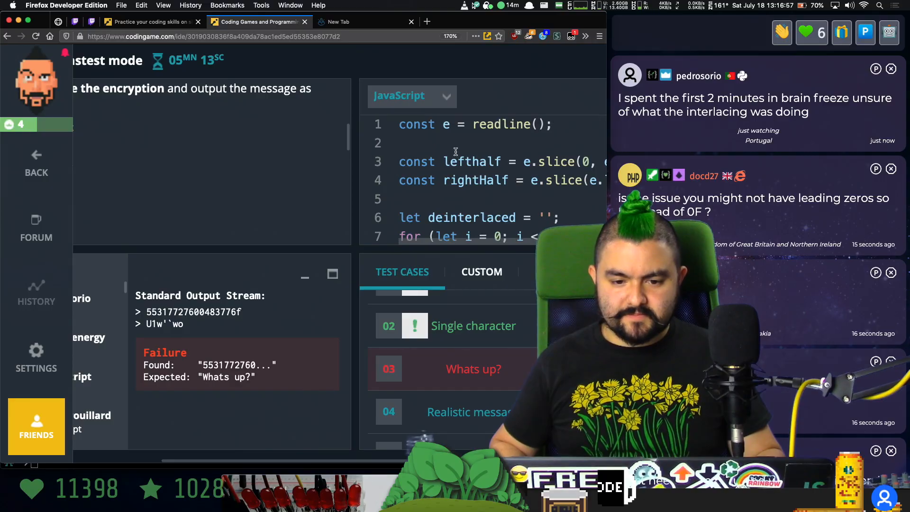
type("console.")
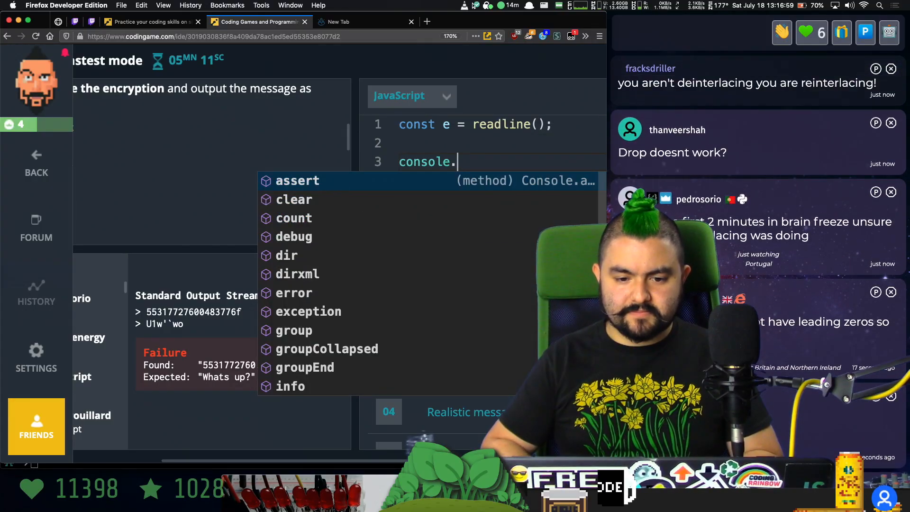
type("error(e)")
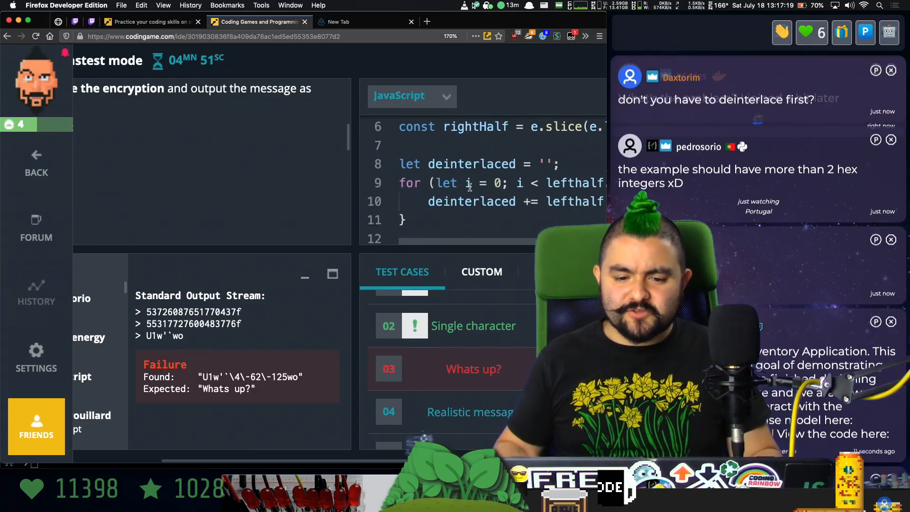
Compare the printed hex digits against the expected 'Whats up?' message.
scroll("down", 3)
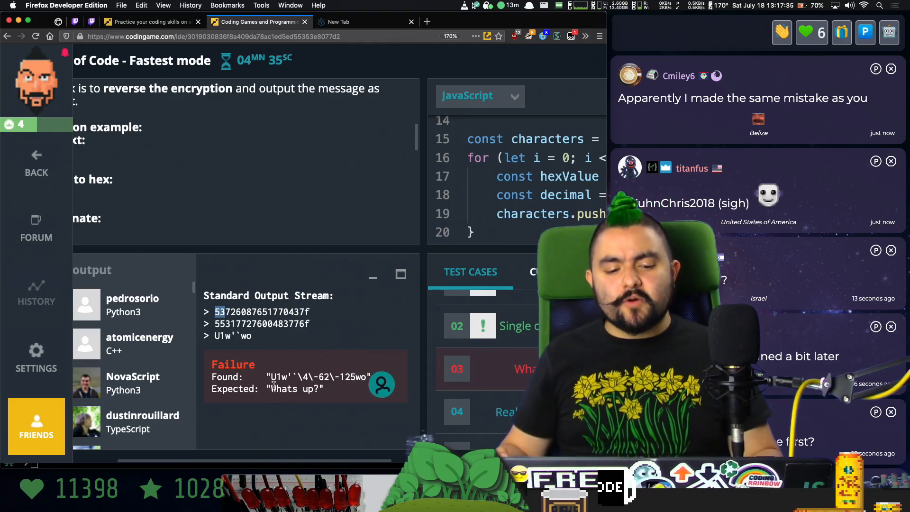
double_click(295, 388)
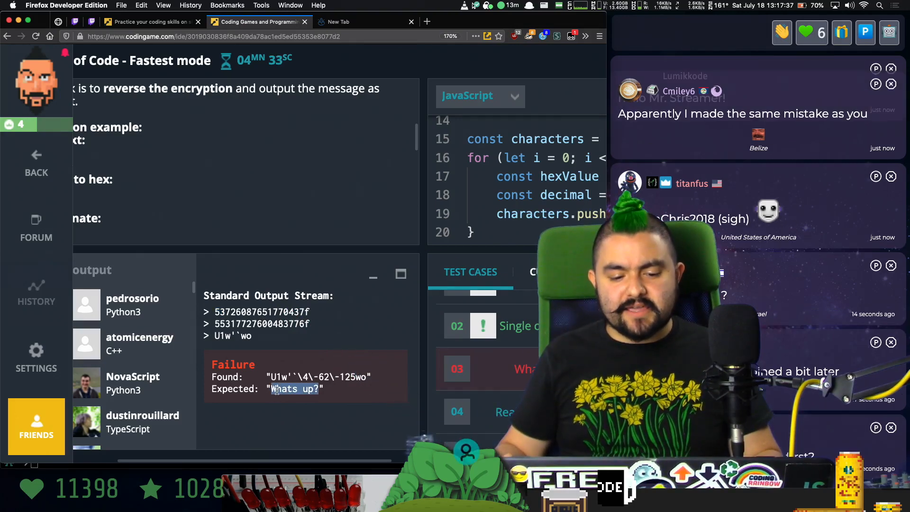
left_click(339, 21)
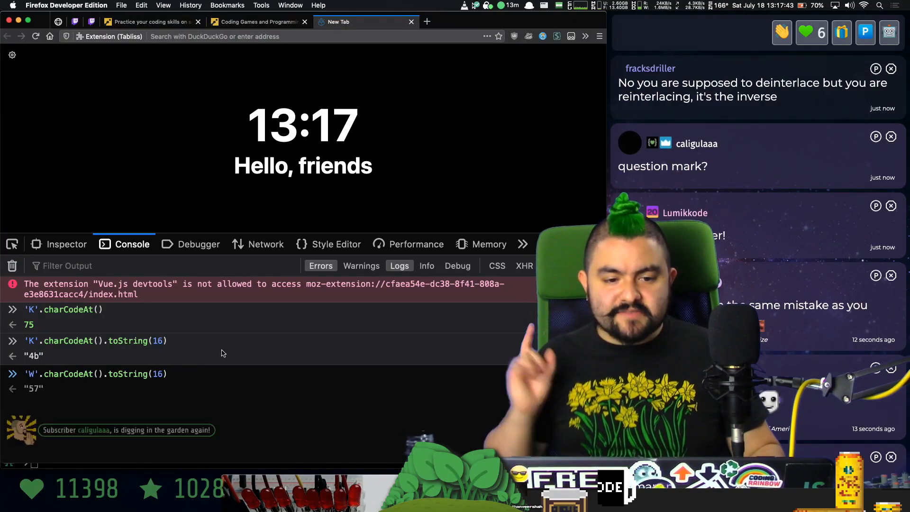
Switch back to the CodinGame tab after confirming 'W' is hex 57 in Firefox.
left_click(255, 21)
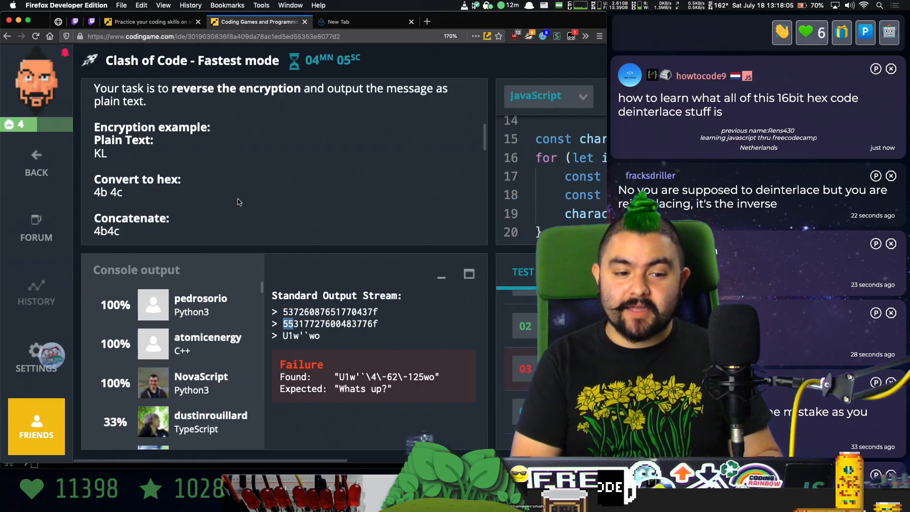
Remove the slice and rewrite the loop to append e[i] and e[i + 1] to lefthalf and rightHalf.
scroll("down", 3)
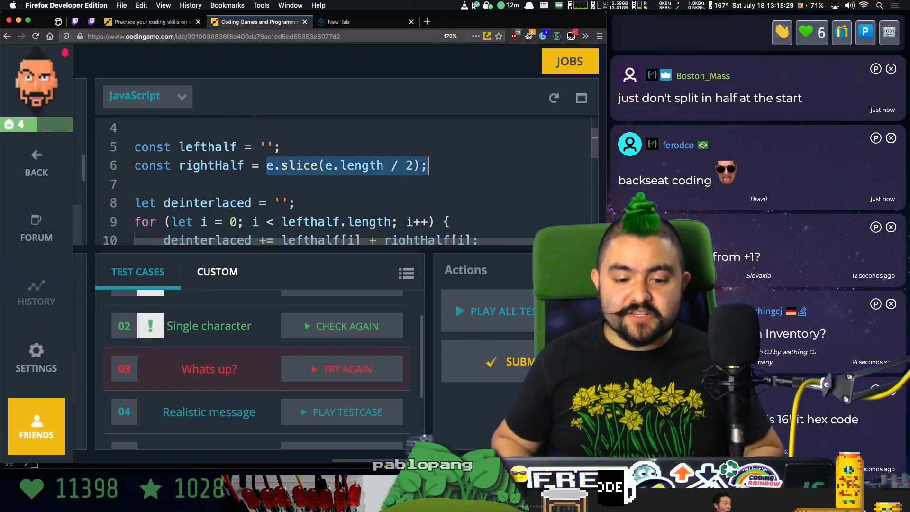
key("Backspace")
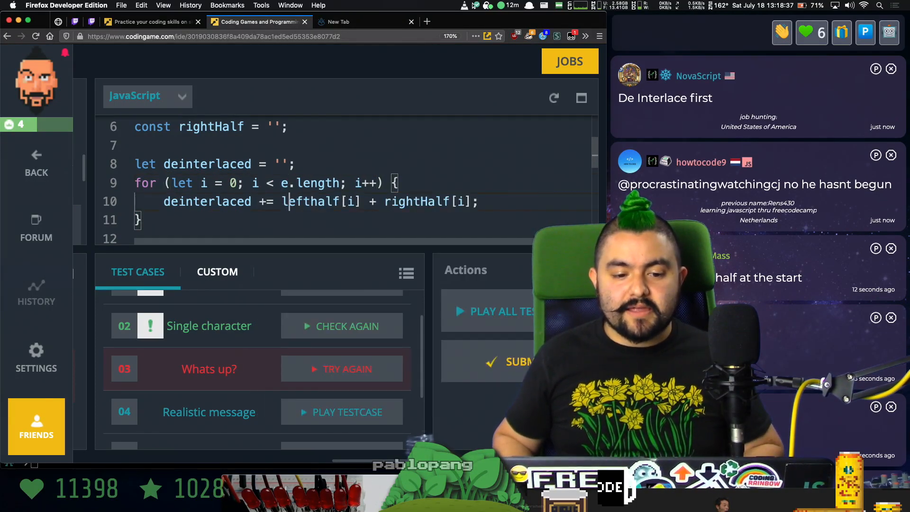
double_click(314, 201)
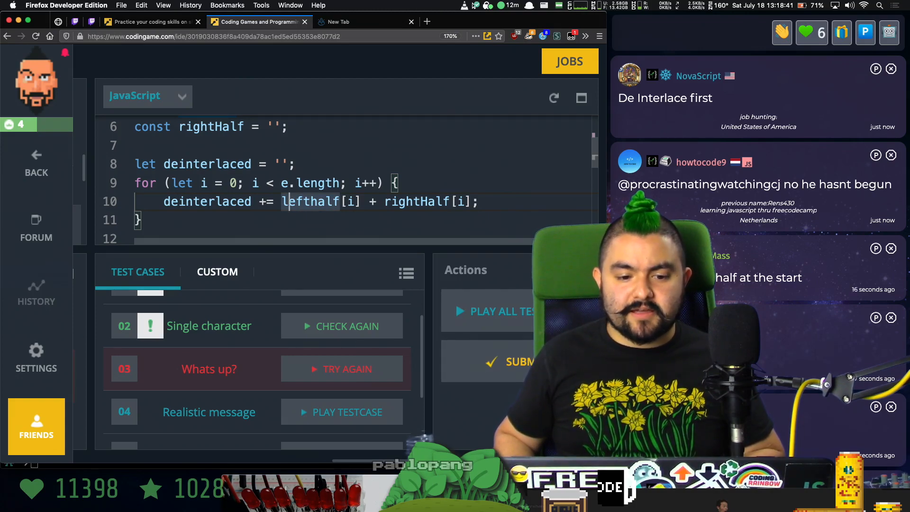
double_click(312, 202)
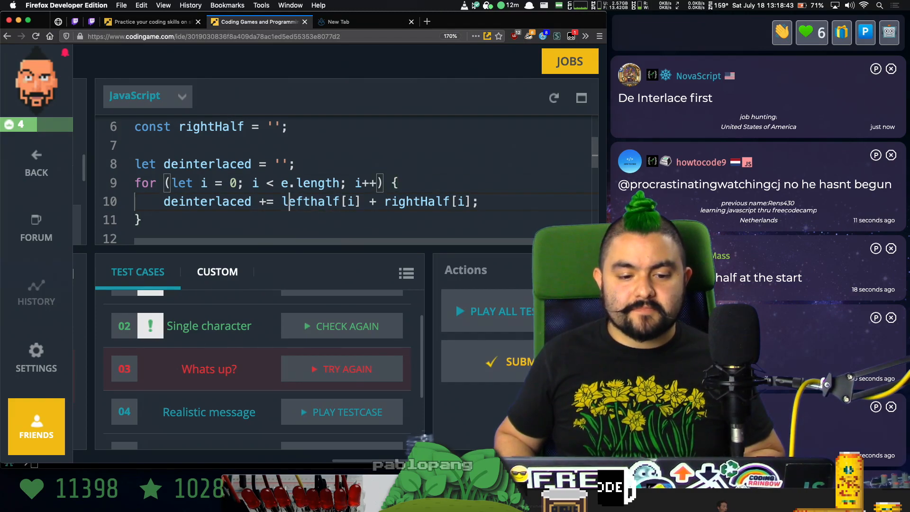
key("Enter")
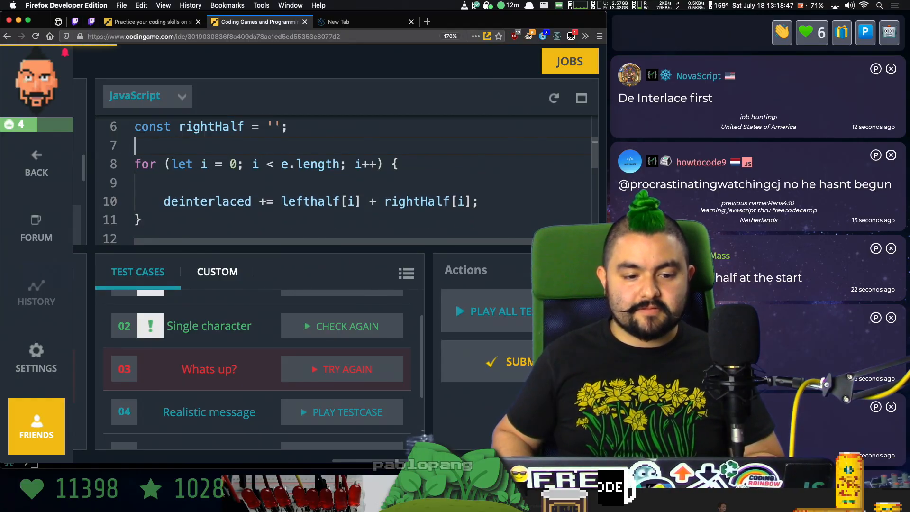
type("lefthalf += e[")
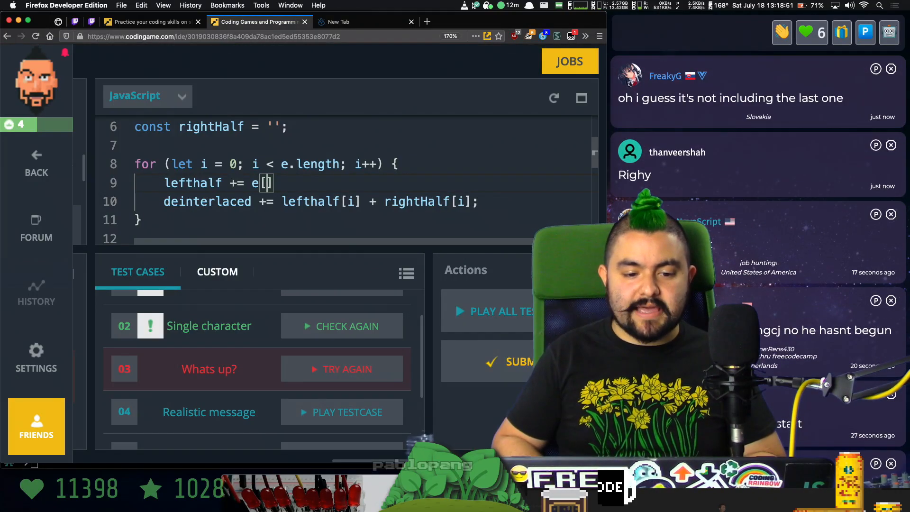
type("i")
left_click(323, 201)
type("rightHalf += e[i + 1")
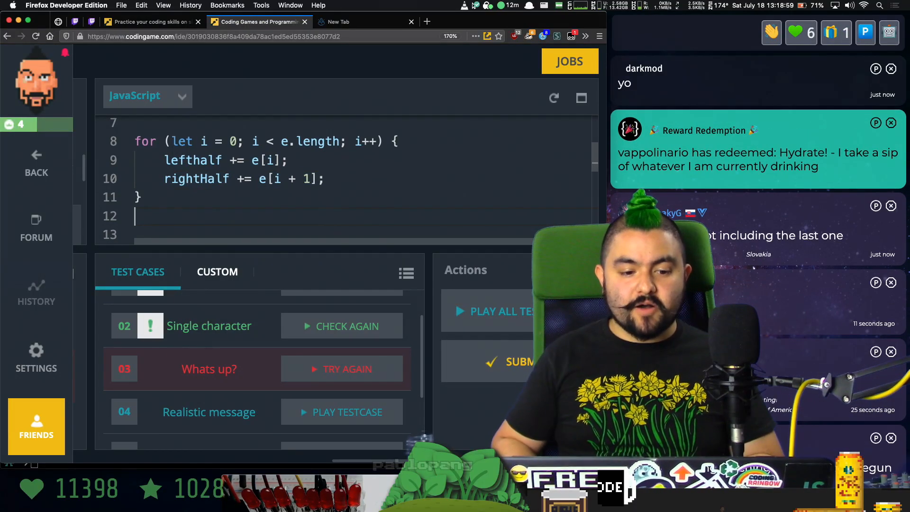
Add let deinterlaced = lefthalf + rightHalf; after the loop.
type("let deint")
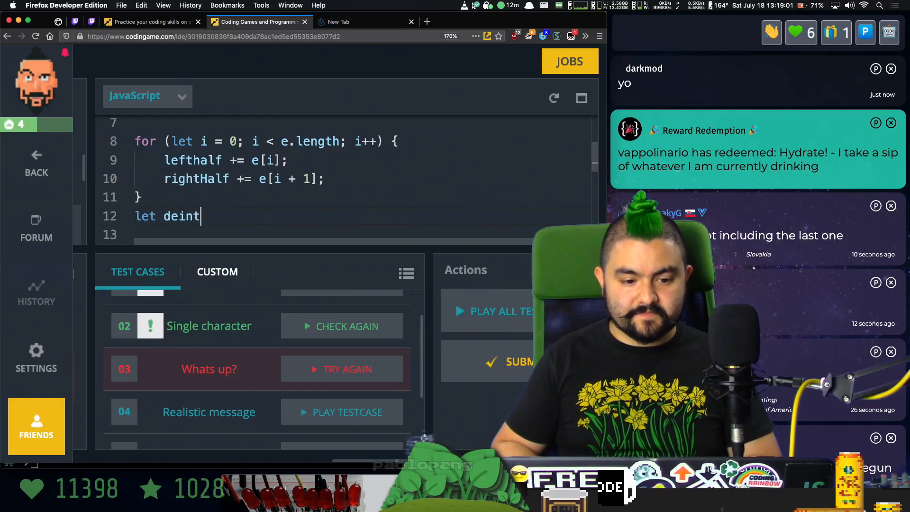
type("erlaced =")
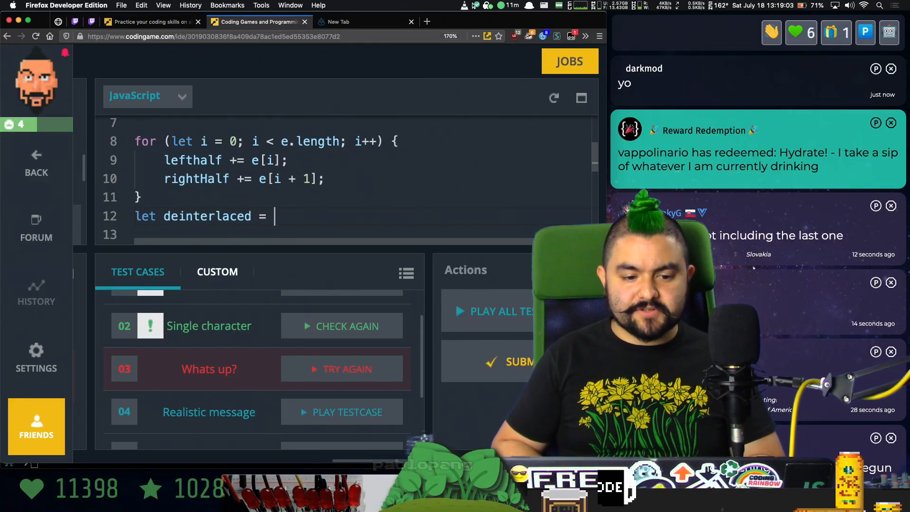
type("lefthalf + rightHalf;")
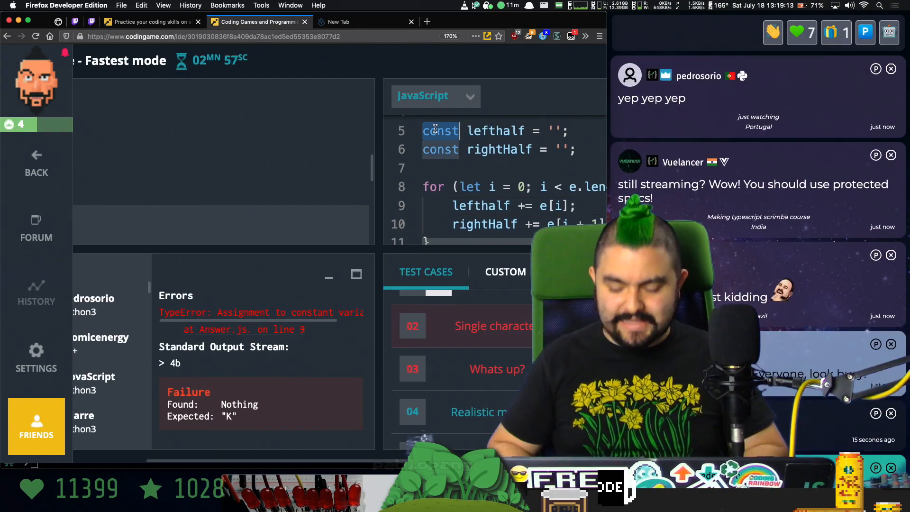
Declare the halves with let, loop to e.length - 1, and rerun the Whats up? test.
type("let")
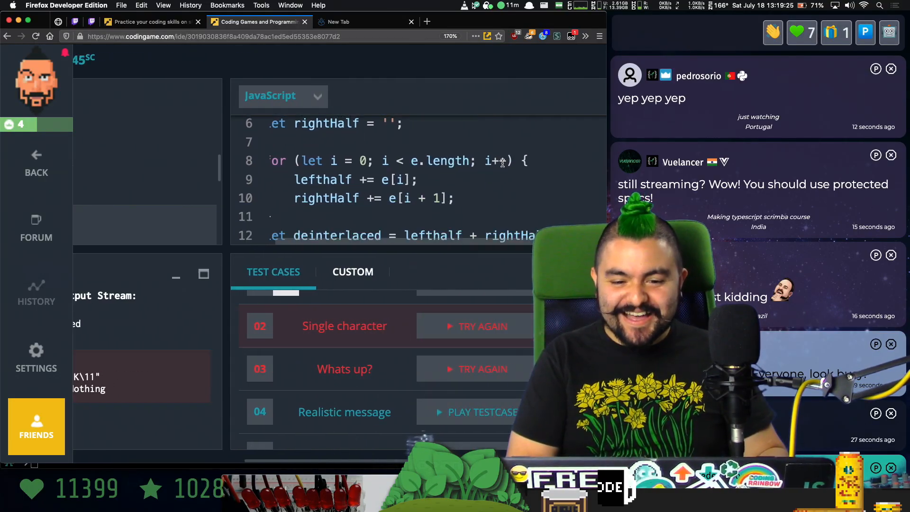
type("- 1")
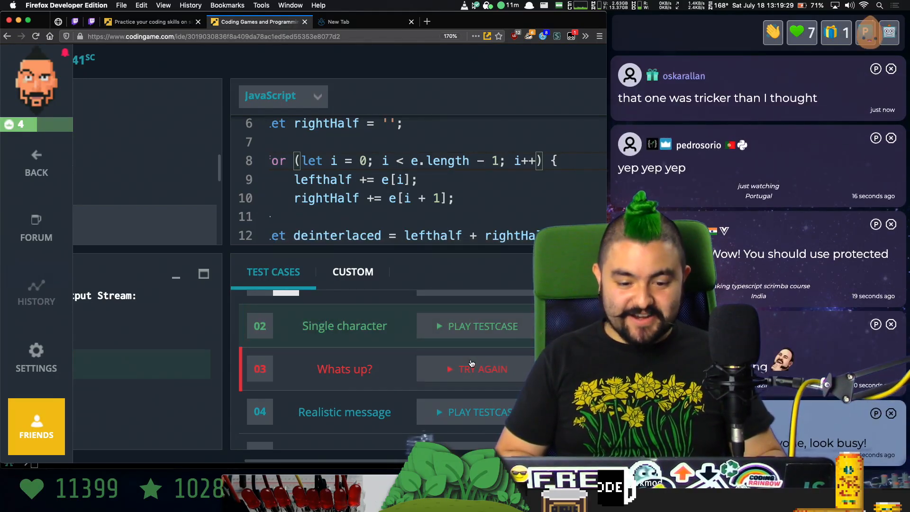
left_click(483, 369)
type("= 2")
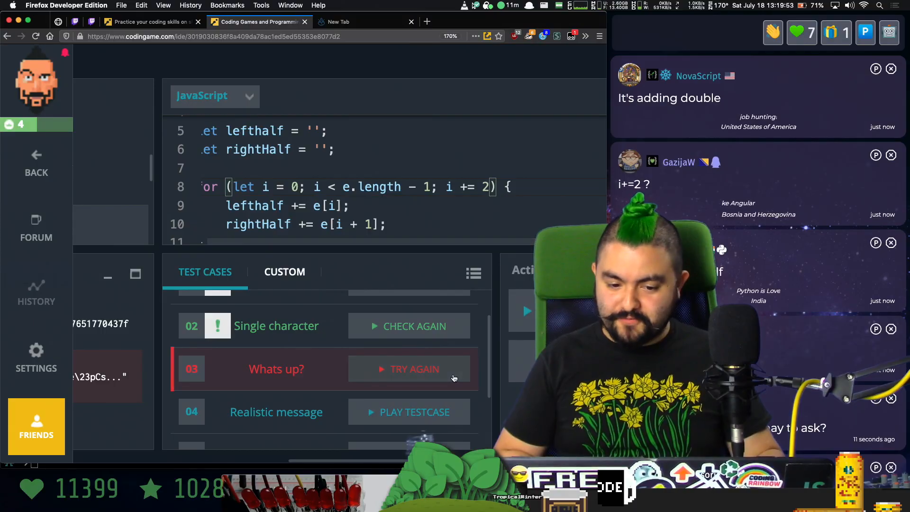
left_click(414, 369)
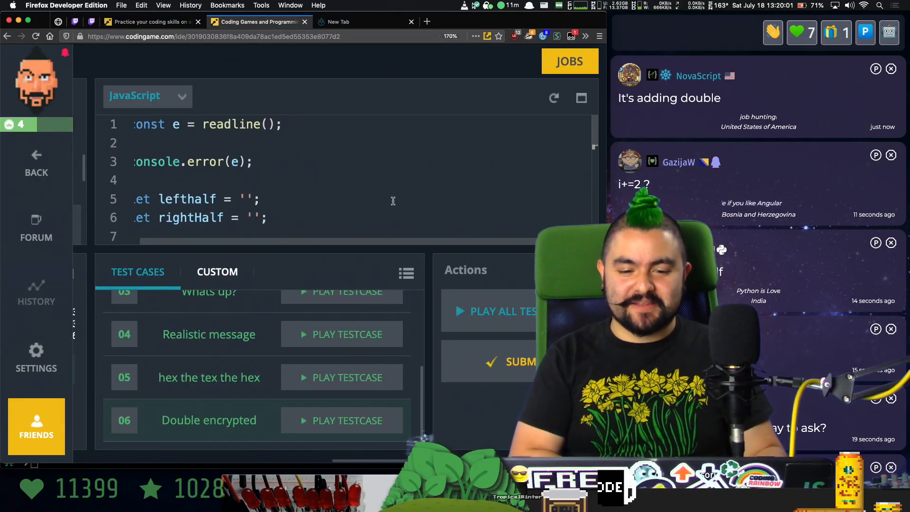
scroll("down", 3)
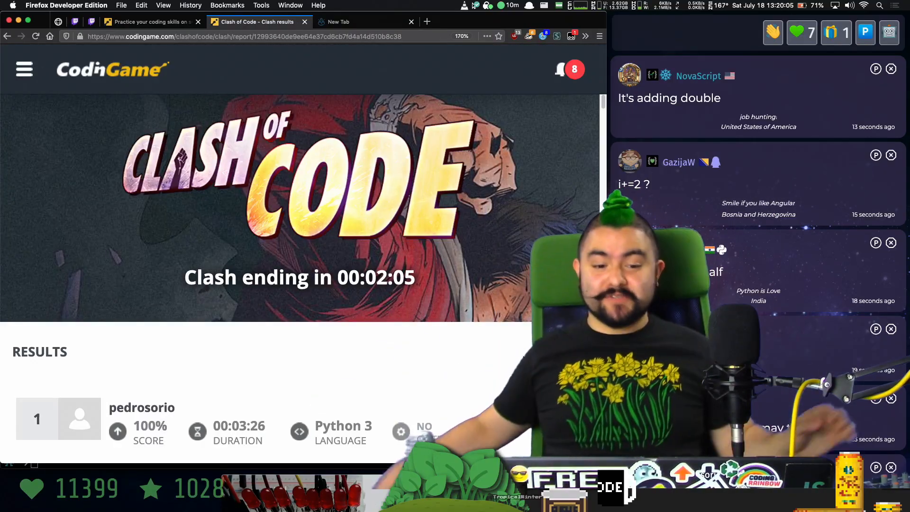
Scroll the results ranking to the JavaScript solution in fifth place, 100% in 12:53.
scroll("down", 3)
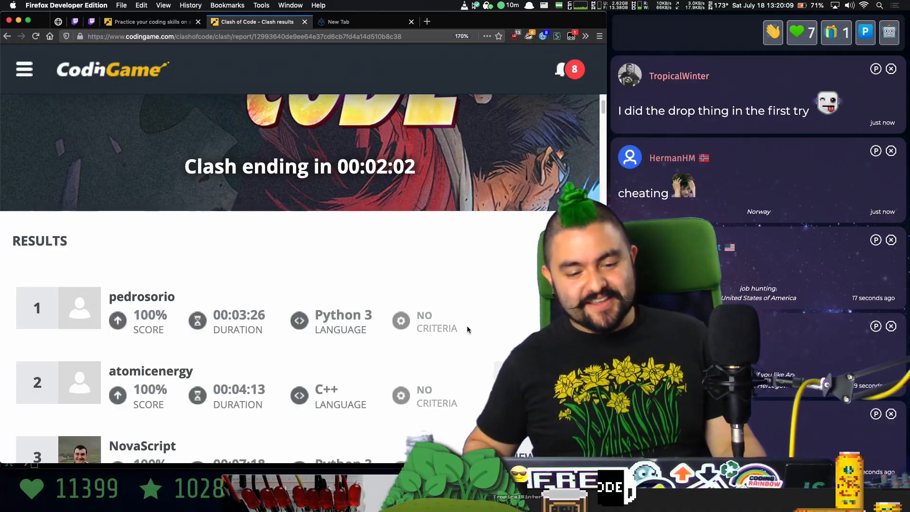
scroll("down", 3)
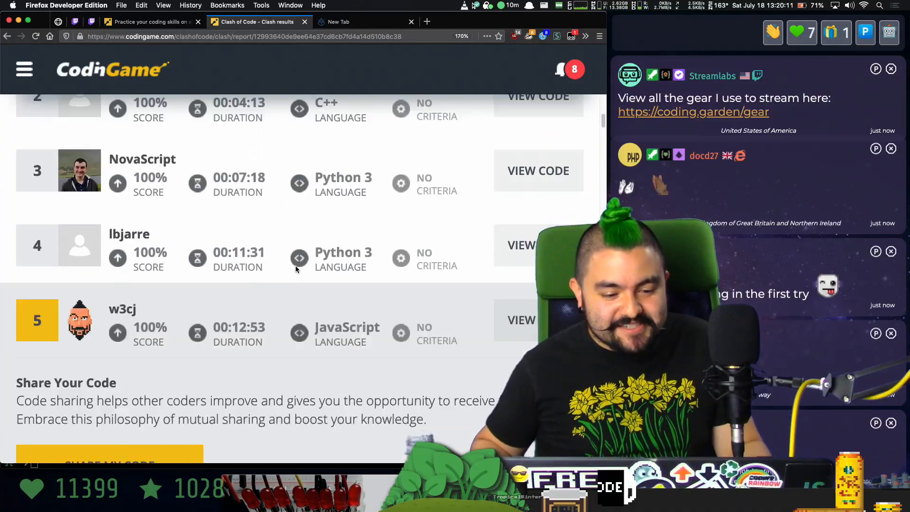
scroll("down", 3)
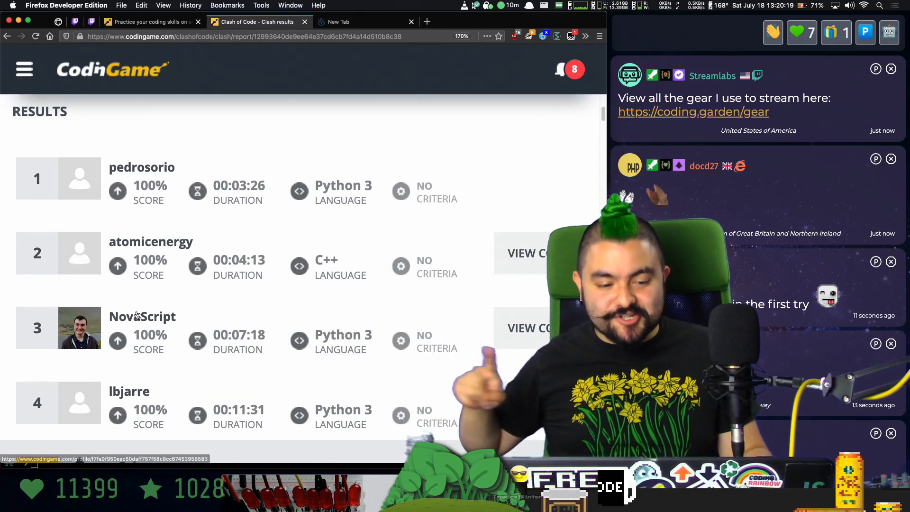
scroll("down", 3)
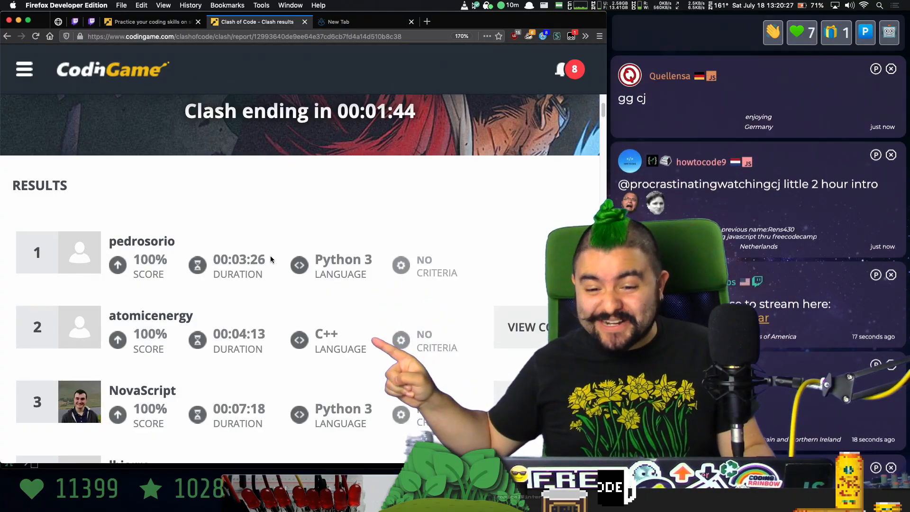
scroll("down", 3)
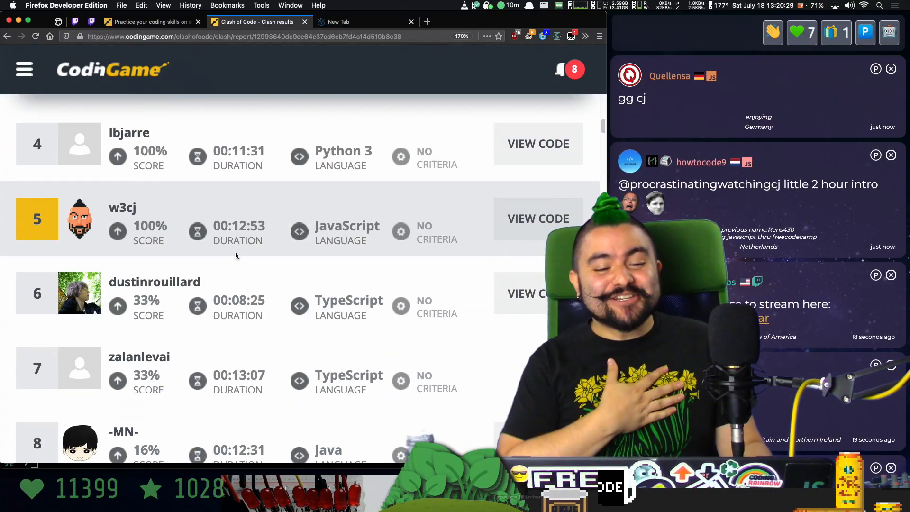
scroll("down", 3)
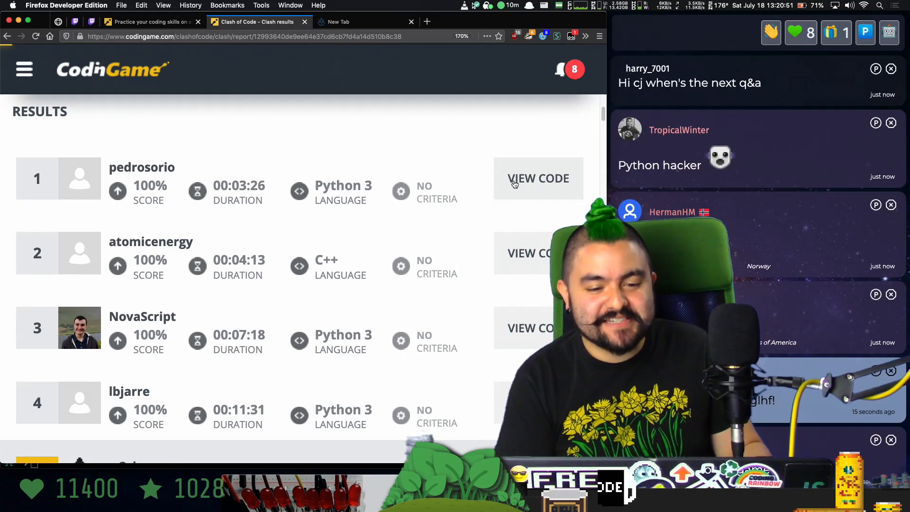
Open the first-place Python 3 code and highlight the line joining the two lists.
left_click(538, 178)
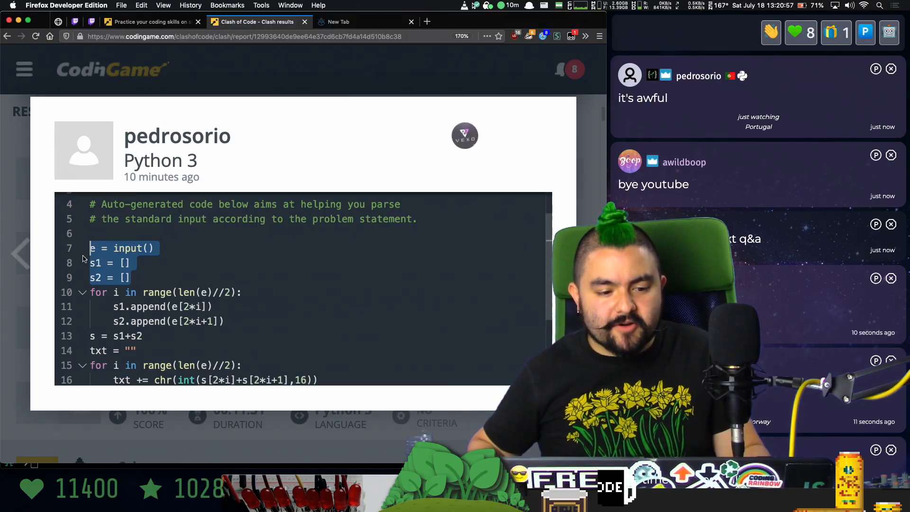
scroll("down", 3)
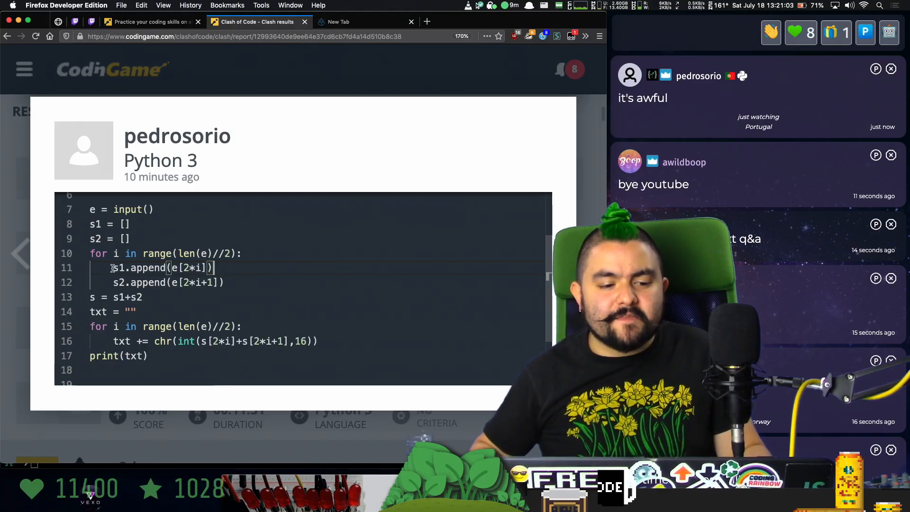
left_click_drag(111, 267, 225, 282)
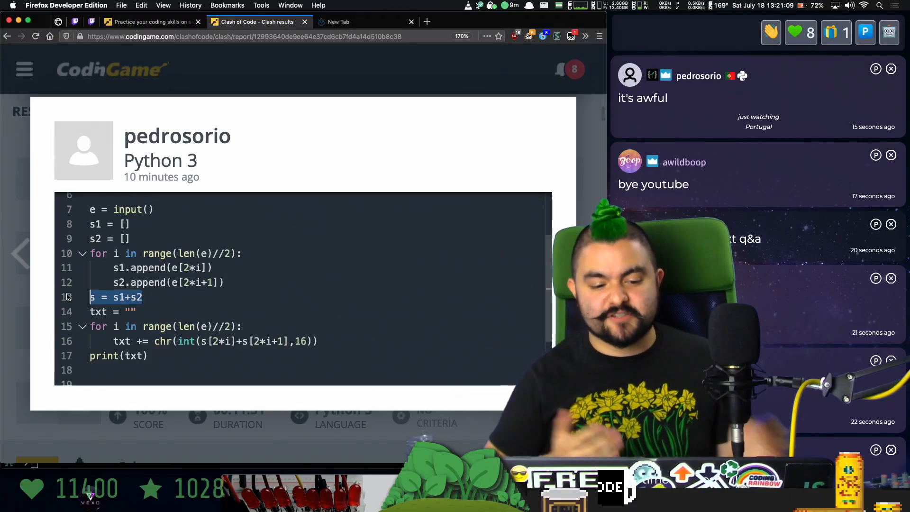
scroll("down", 3)
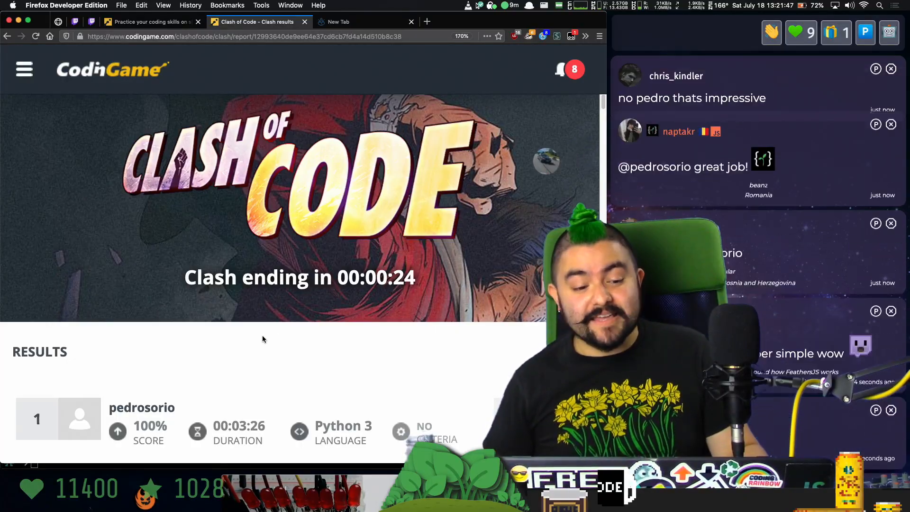
Scroll the results page to view the top rankings and the countdown under twenty seconds.
scroll("down", 3)
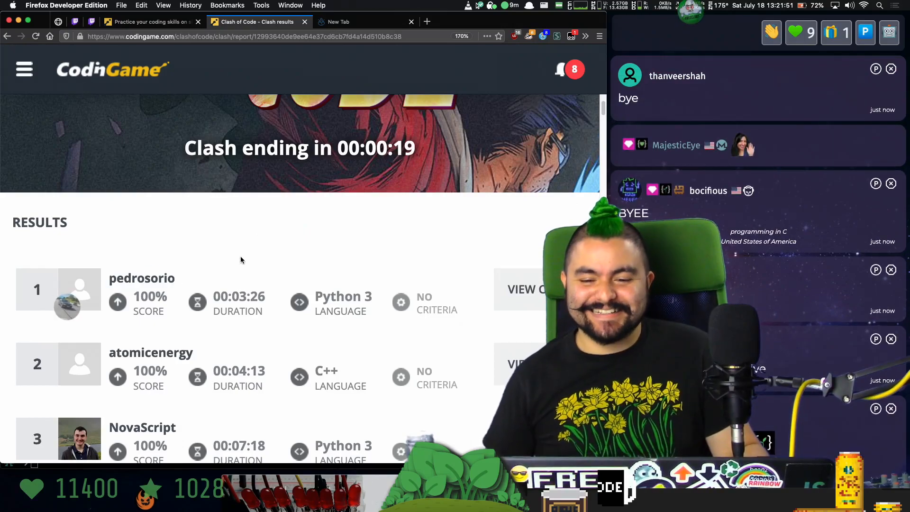
scroll("down", 3)
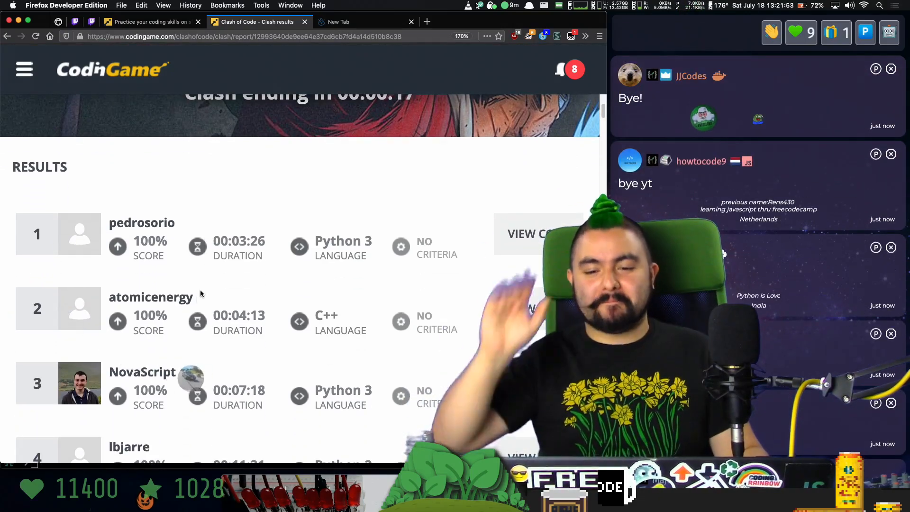